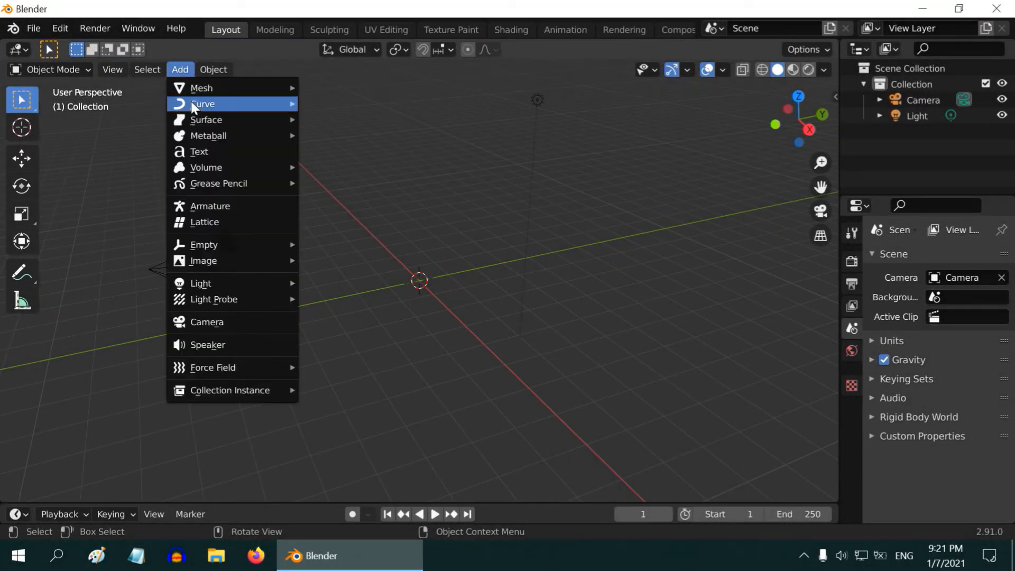
# - Add a Bezier curve at the world origin and orbit the view to inspect it
pyautogui.click(203, 104)
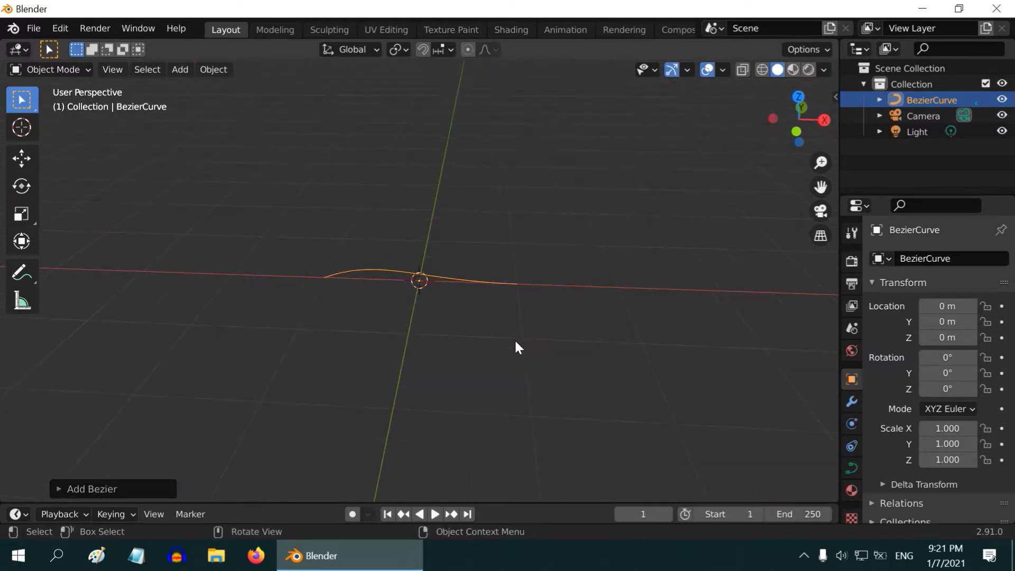
pyautogui.moveTo(518, 348); pyautogui.dragTo(489, 434)
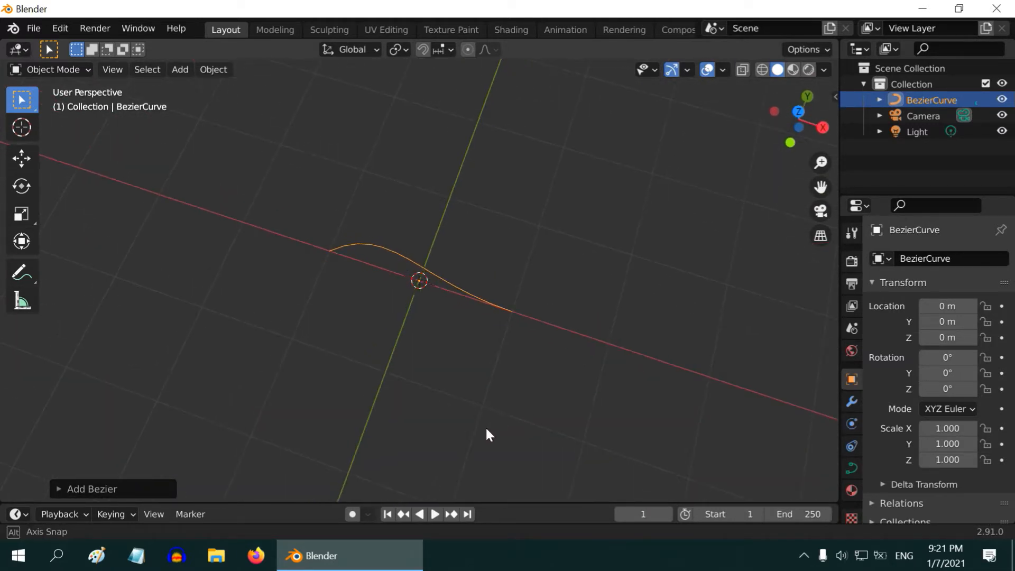
pyautogui.moveTo(488, 434); pyautogui.dragTo(504, 389)
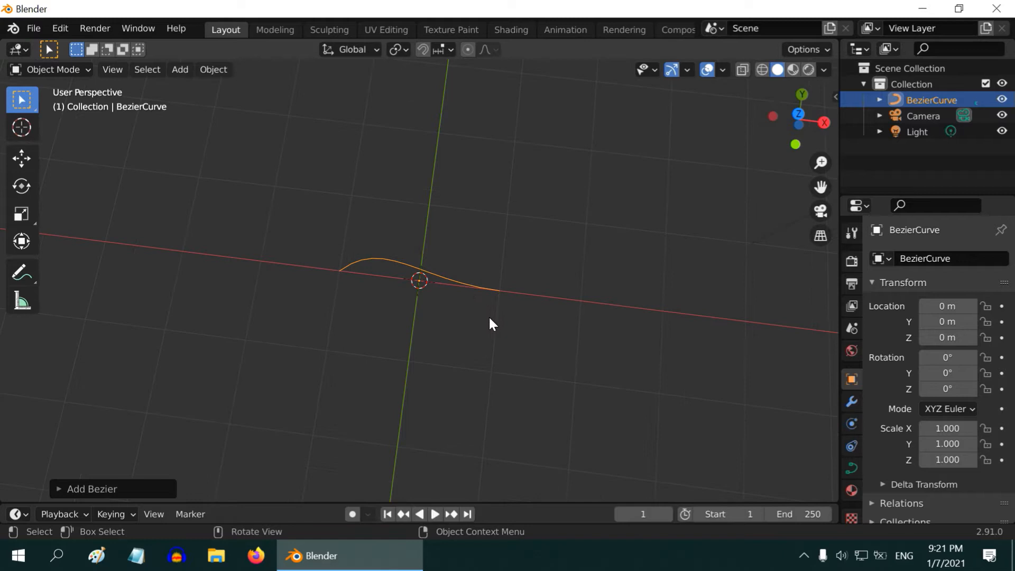
pyautogui.moveTo(117, 123)
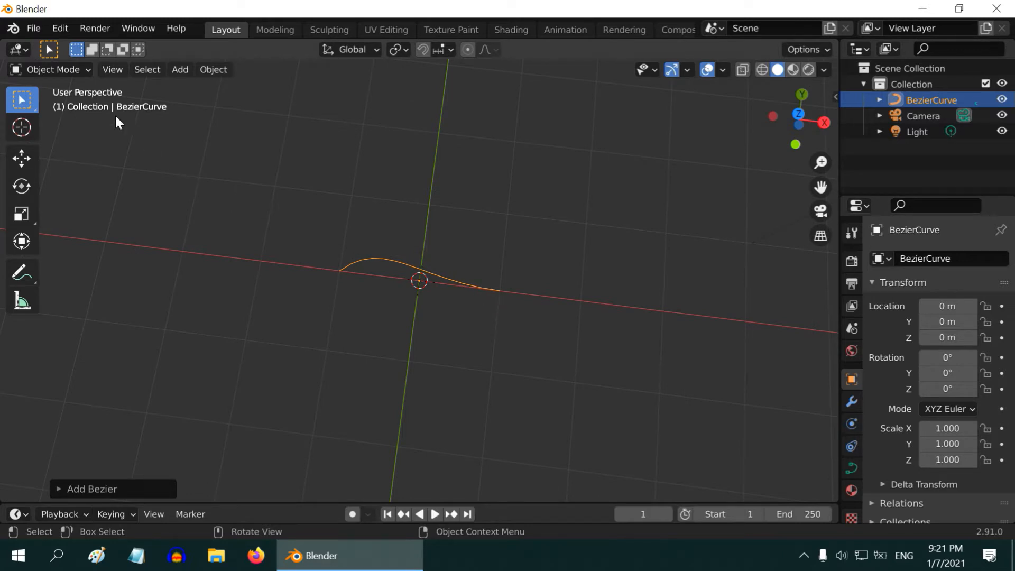
# - In Edit Mode, move the left end point up and the right end inward to form an arch
pyautogui.click(49, 69)
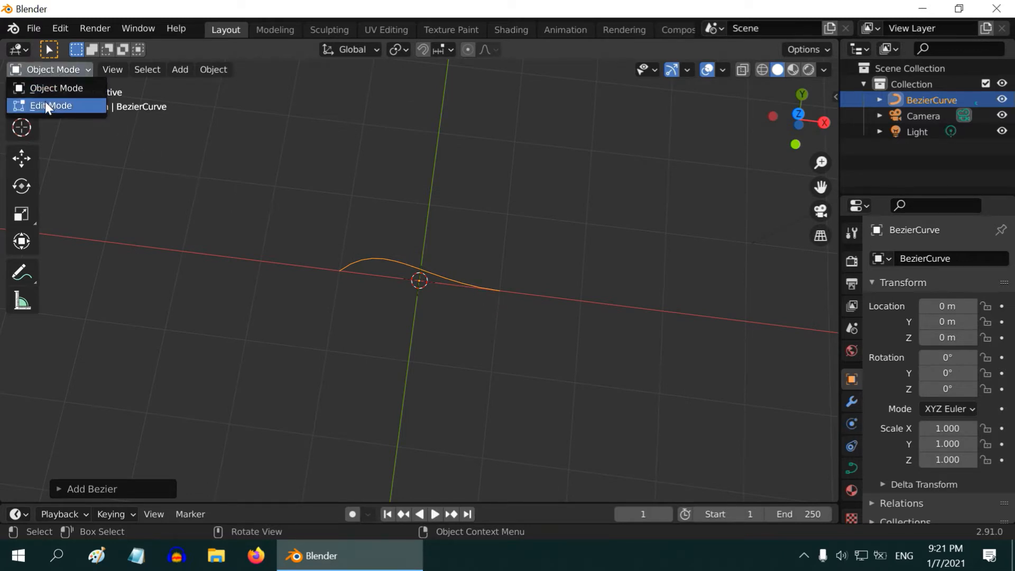
pyautogui.click(51, 105)
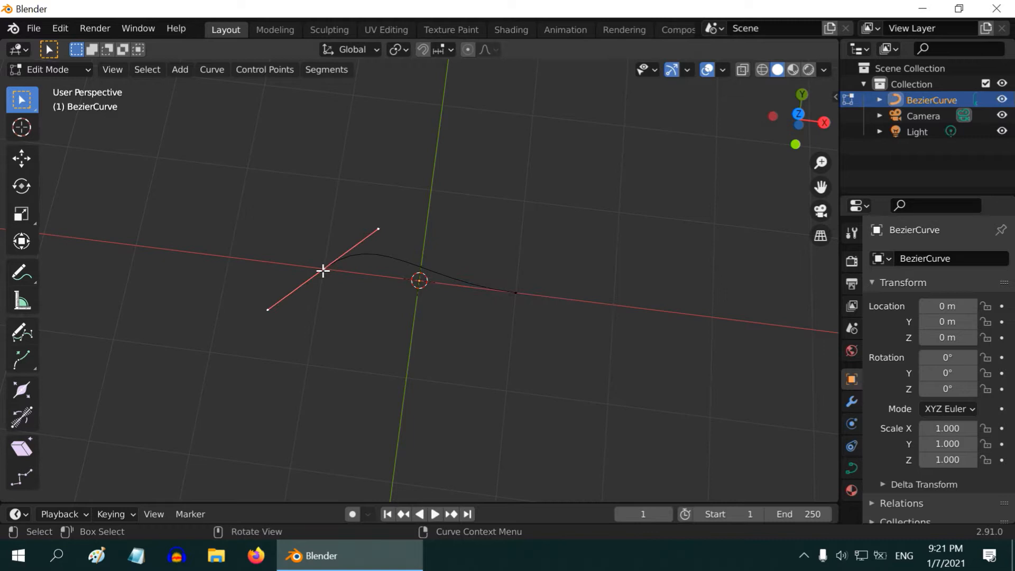
pyautogui.click(23, 157)
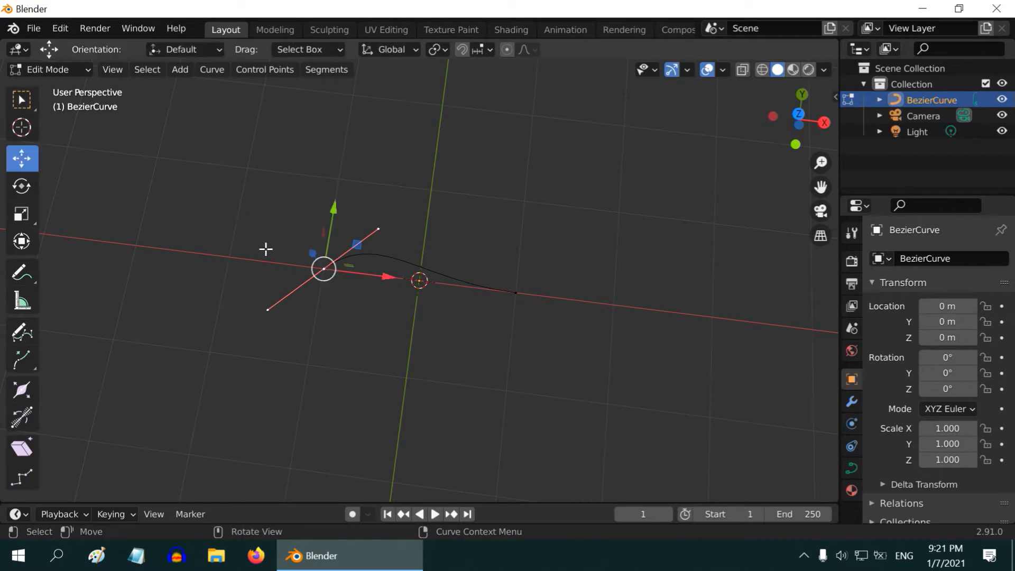
pyautogui.moveTo(322, 268); pyautogui.dragTo(349, 144)
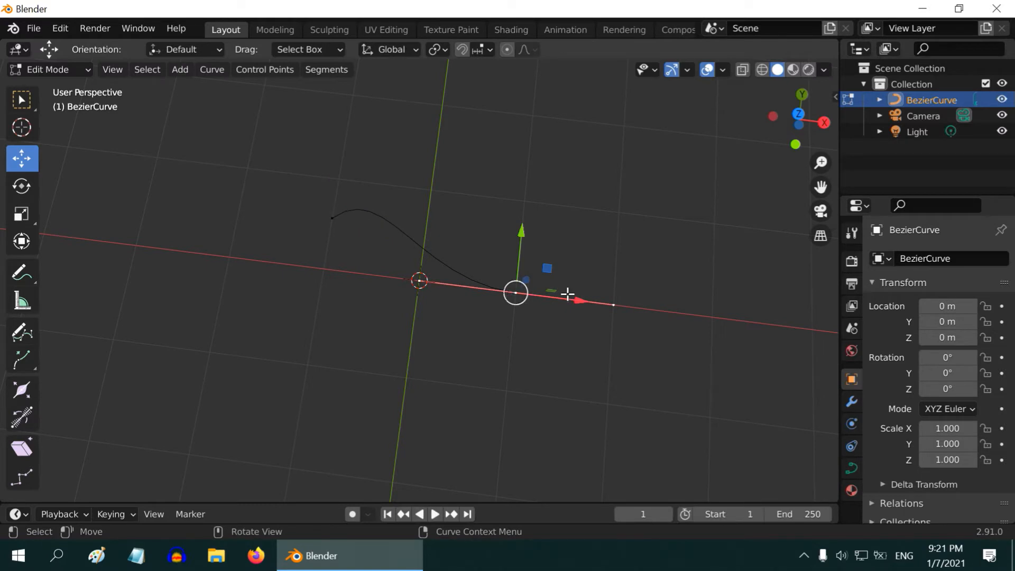
pyautogui.moveTo(567, 294); pyautogui.dragTo(526, 269)
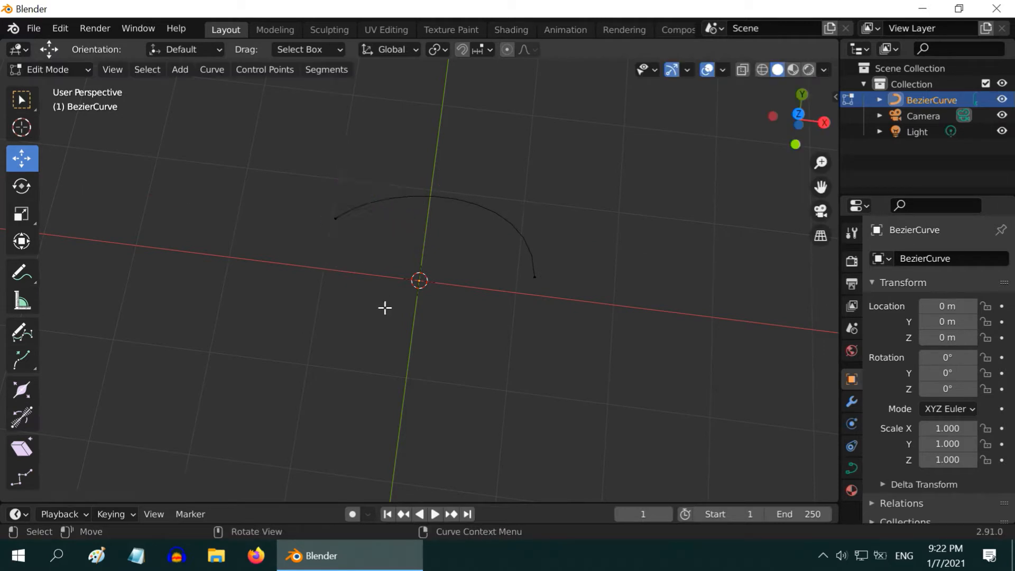
pyautogui.moveTo(386, 307); pyautogui.dragTo(466, 291)
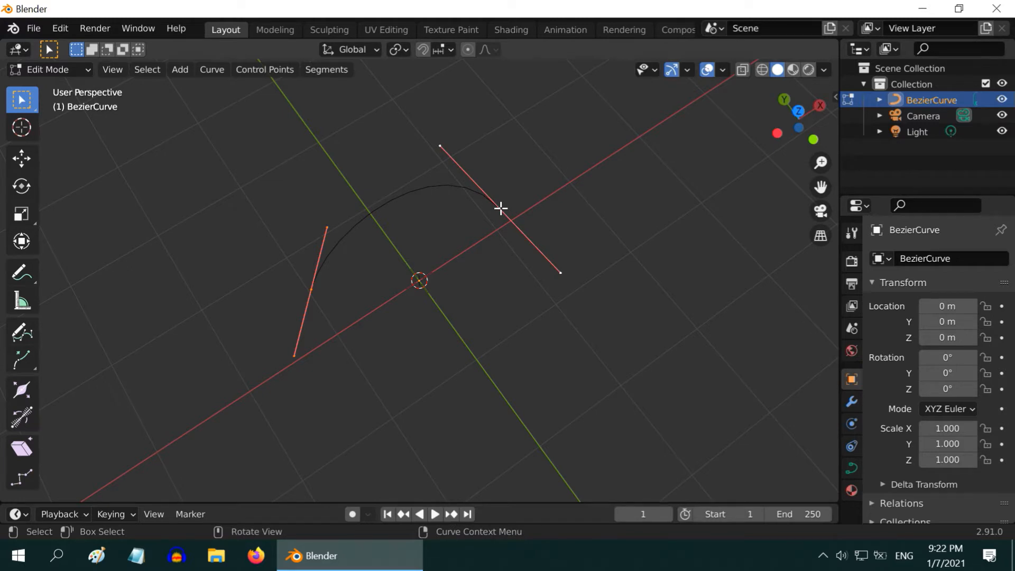
pyautogui.press('s')
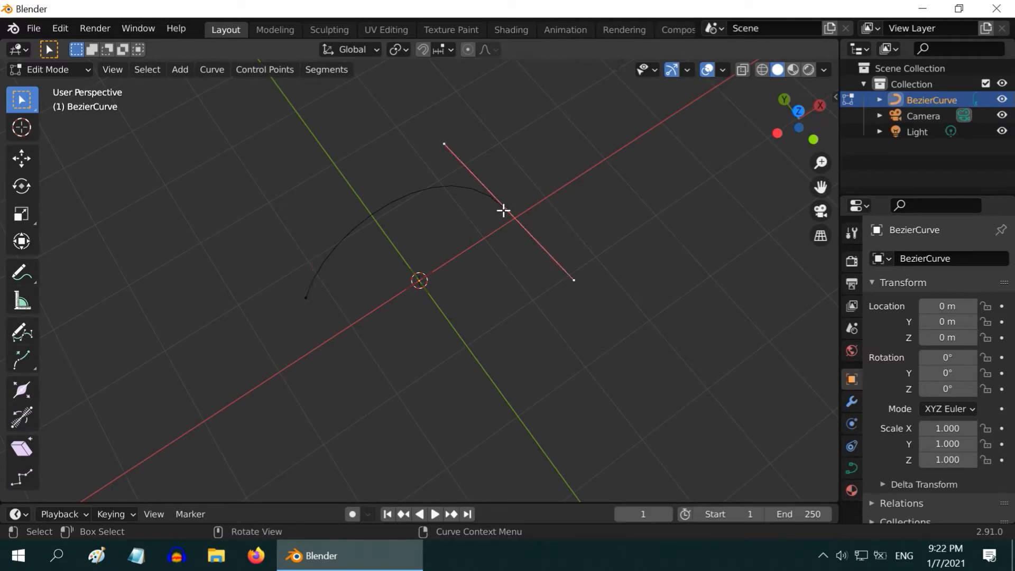
# - Extrude new control points from the arch's end with Extrude Curve and Move
pyautogui.click(264, 69)
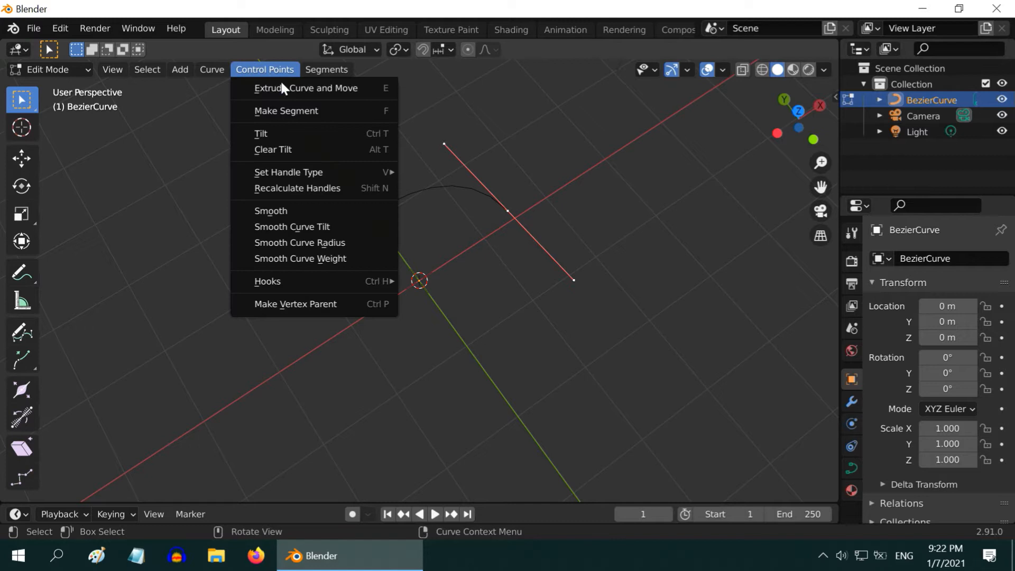
pyautogui.click(305, 87)
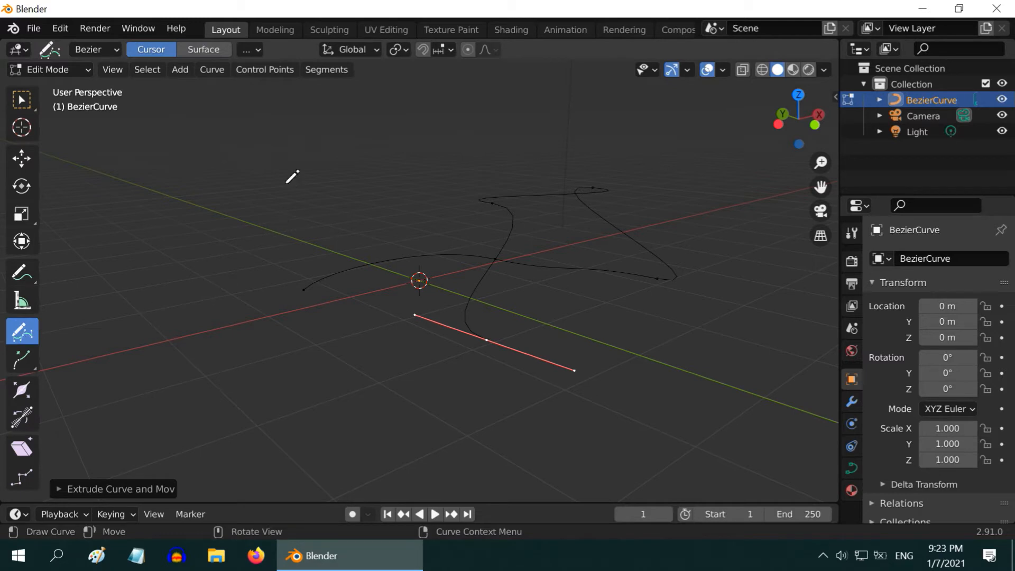
# - Draw a large freehand C-shaped stroke on the left side of the viewport
pyautogui.moveTo(291, 175); pyautogui.dragTo(207, 349)
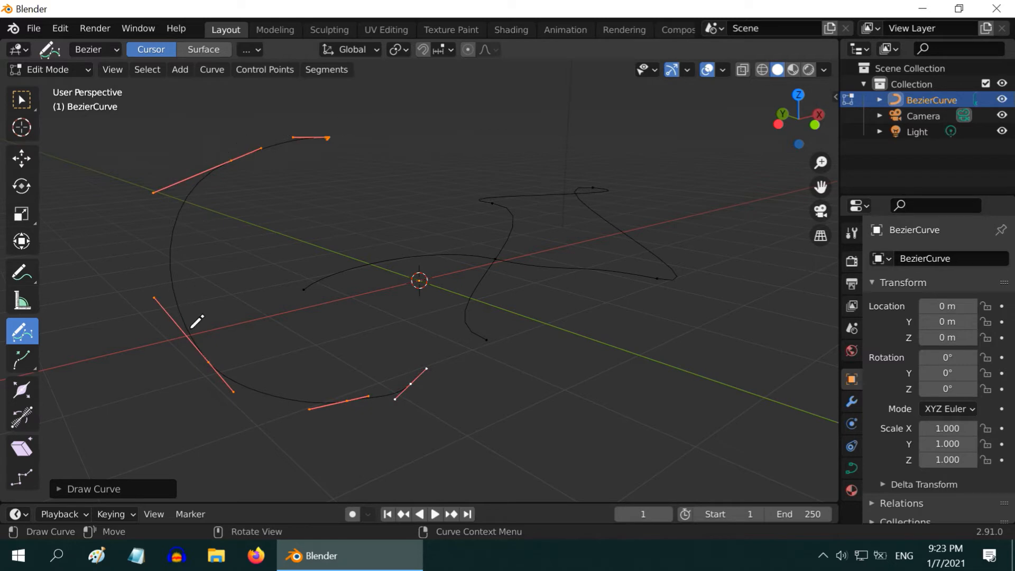
pyautogui.moveTo(118, 165)
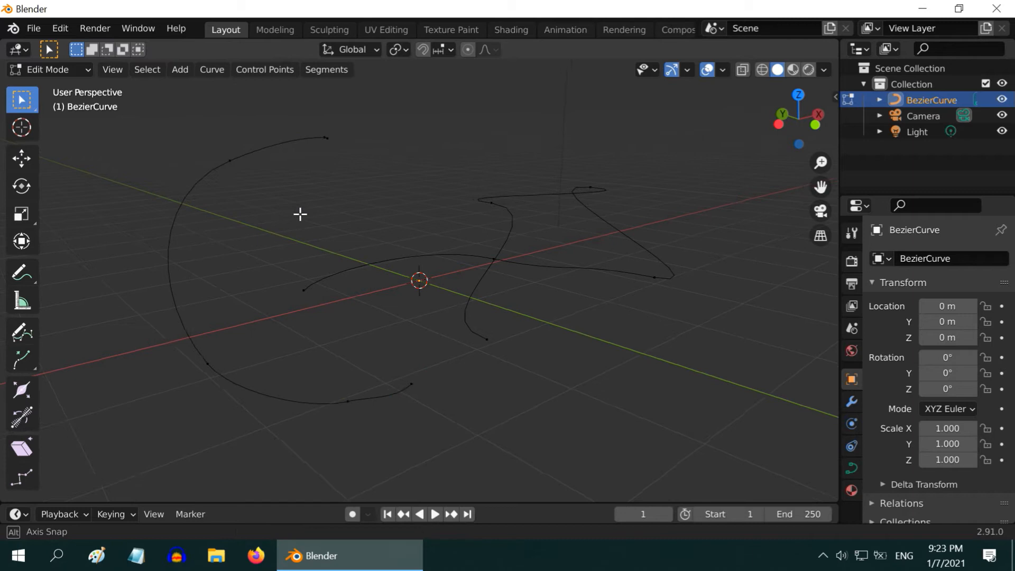
# - Join the freehand curve's top and bottom ends to the winding curve's matching ends
pyautogui.moveTo(300, 213); pyautogui.dragTo(528, 214)
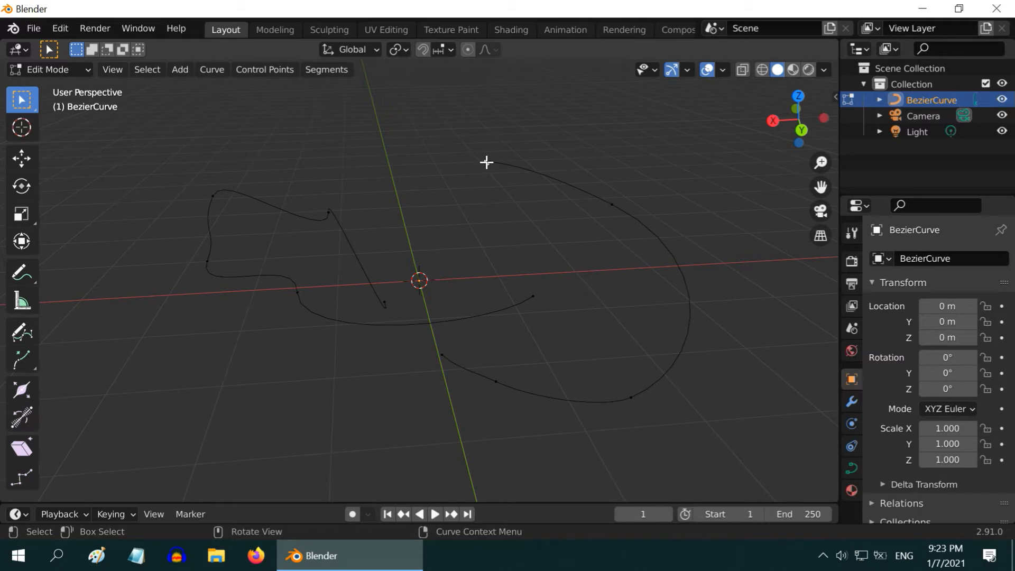
pyautogui.click(531, 296)
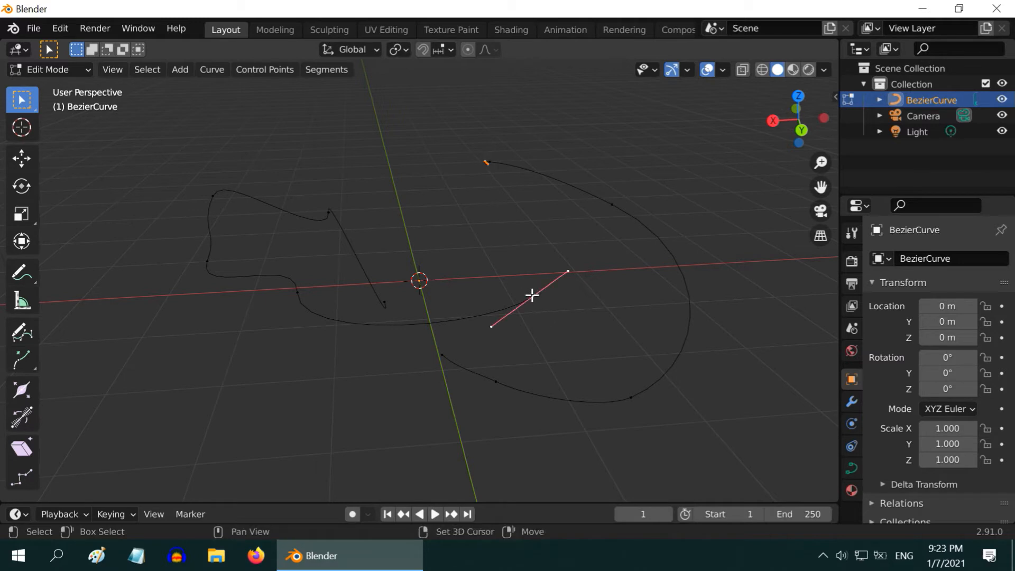
pyautogui.click(264, 69)
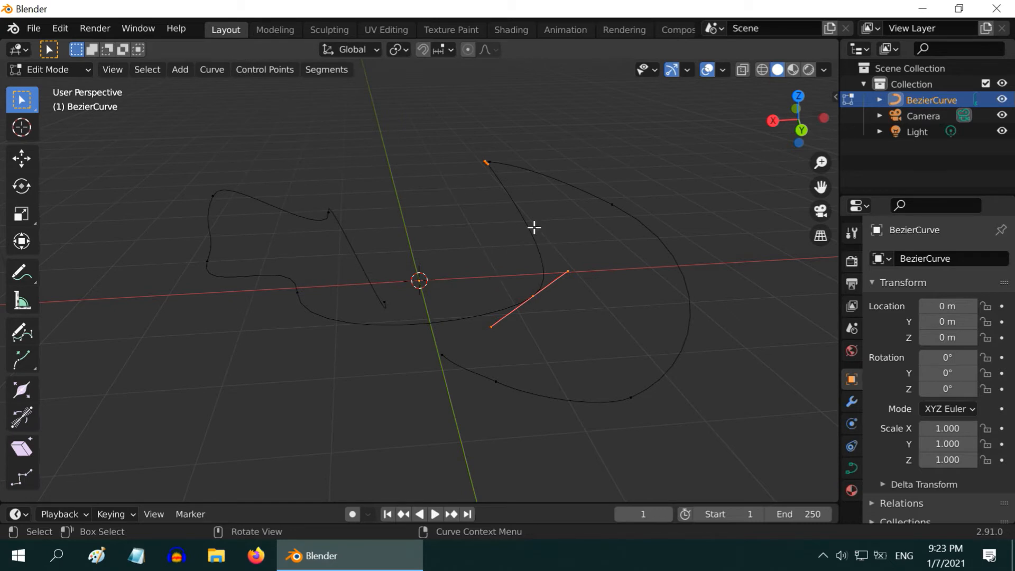
pyautogui.moveTo(534, 228); pyautogui.dragTo(623, 331)
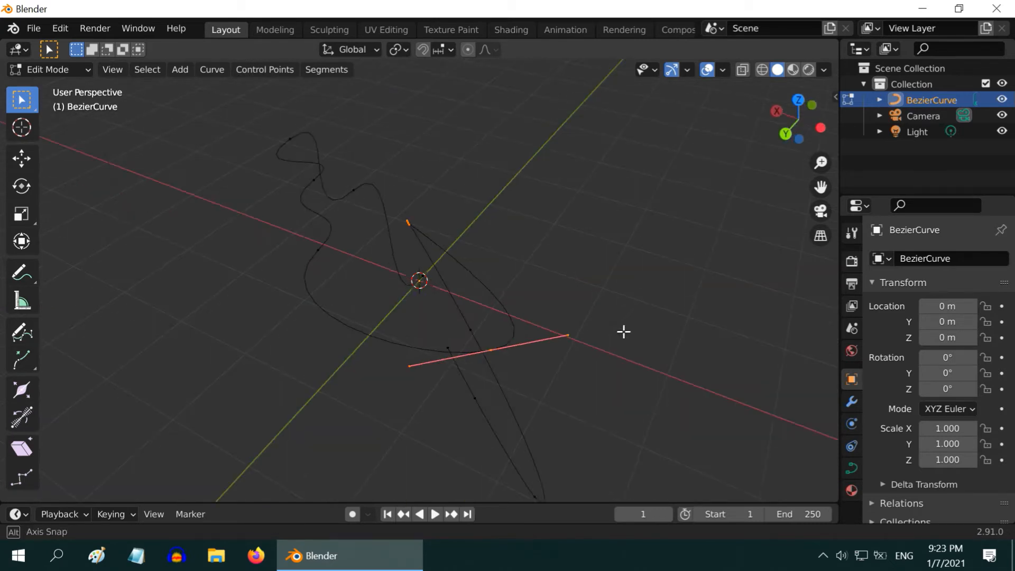
pyautogui.moveTo(623, 331); pyautogui.dragTo(429, 384)
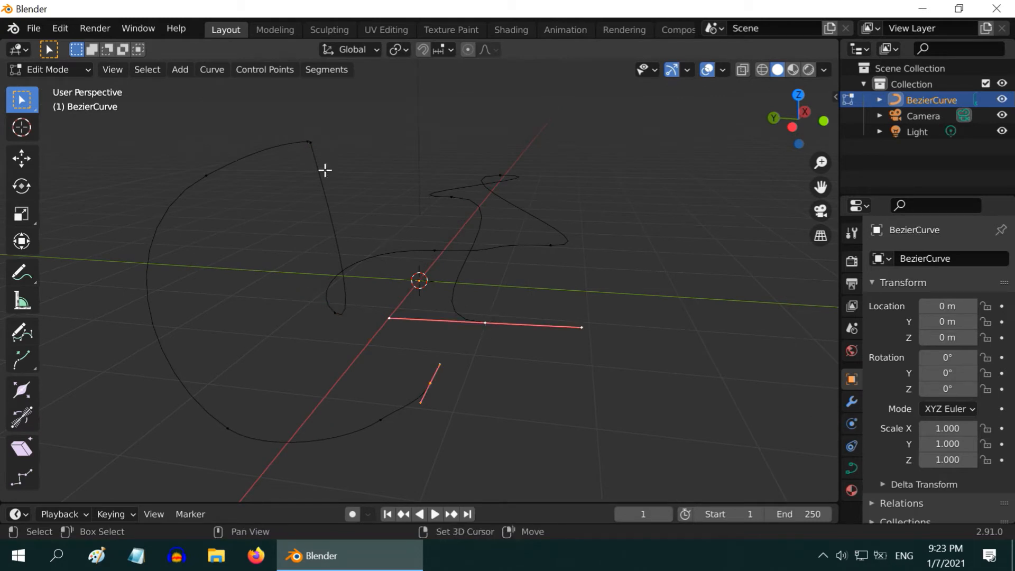
pyautogui.click(265, 70)
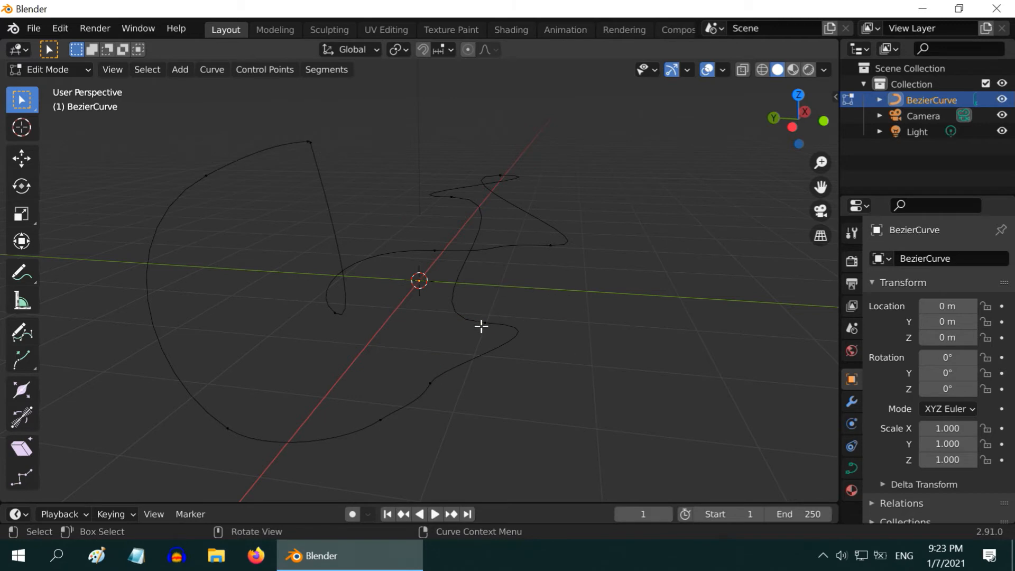
# - Select all control points and apply Control Points > Smooth to soften the kinks
pyautogui.moveTo(481, 326); pyautogui.dragTo(576, 344)
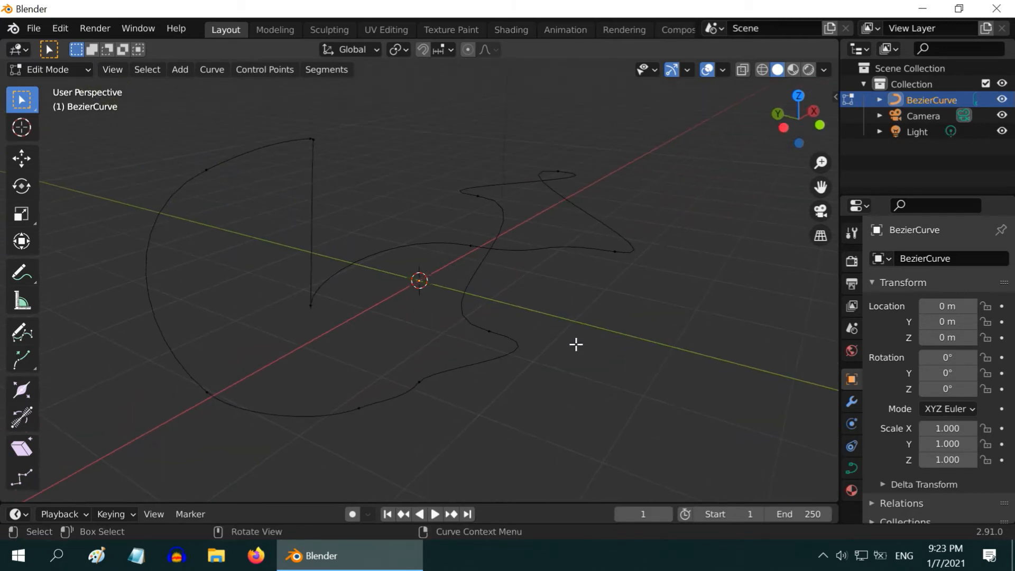
pyautogui.press('a')
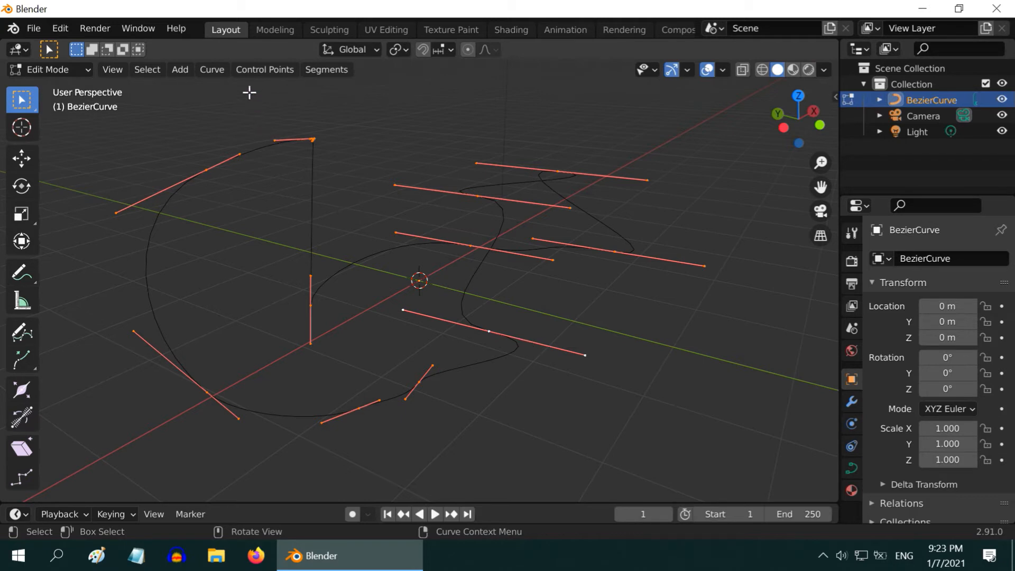
pyautogui.click(264, 70)
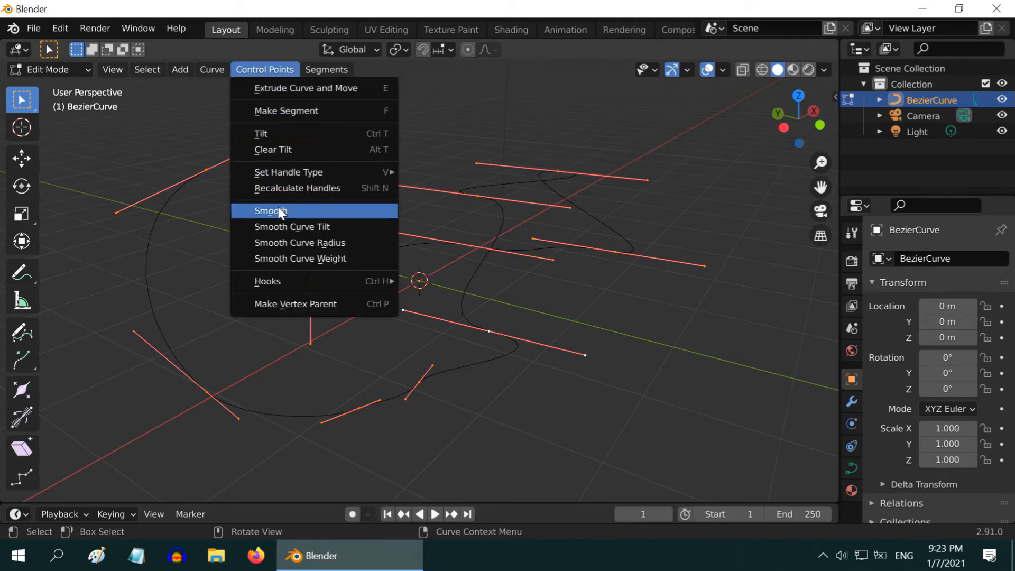
pyautogui.click(271, 211)
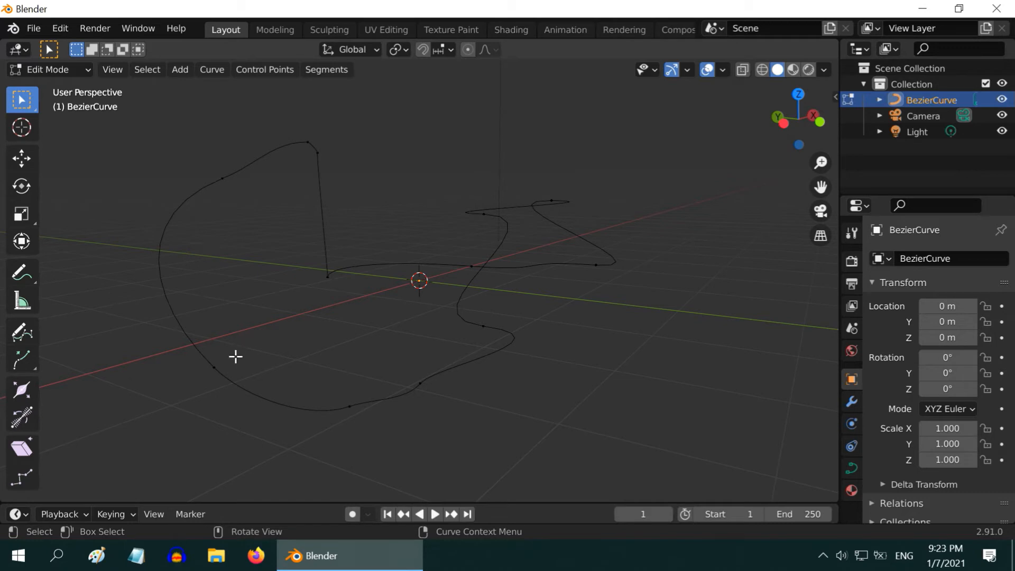
# - Subdivide the segment between two adjacent left-side points to insert a new control point
pyautogui.click(222, 177)
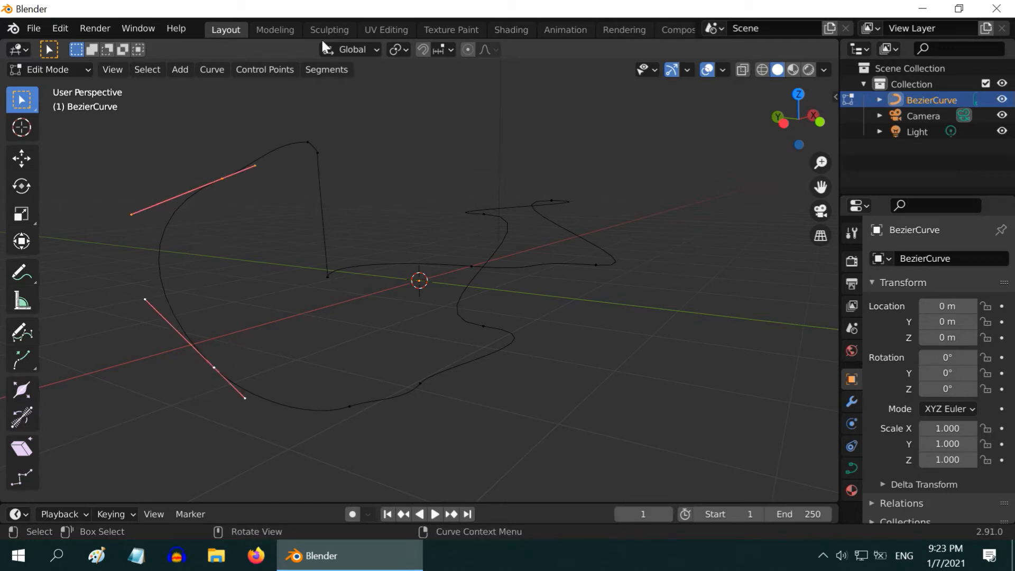
pyautogui.click(326, 69)
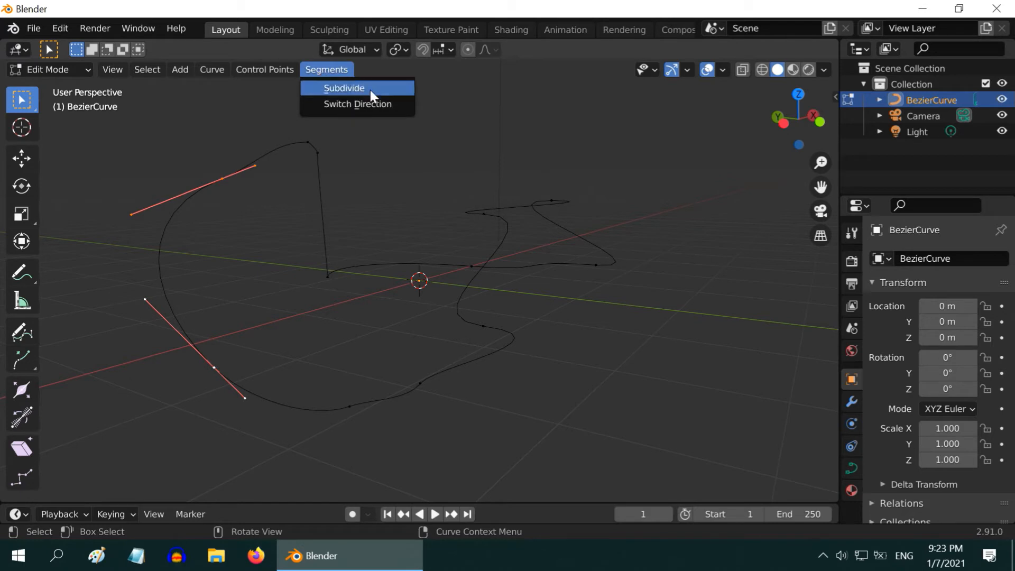
pyautogui.click(343, 87)
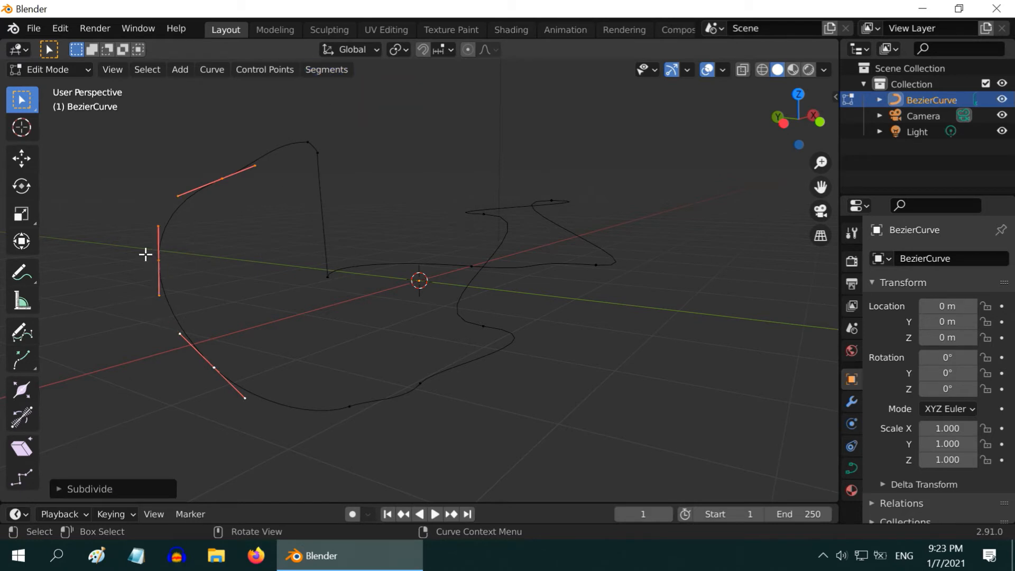
pyautogui.moveTo(228, 319)
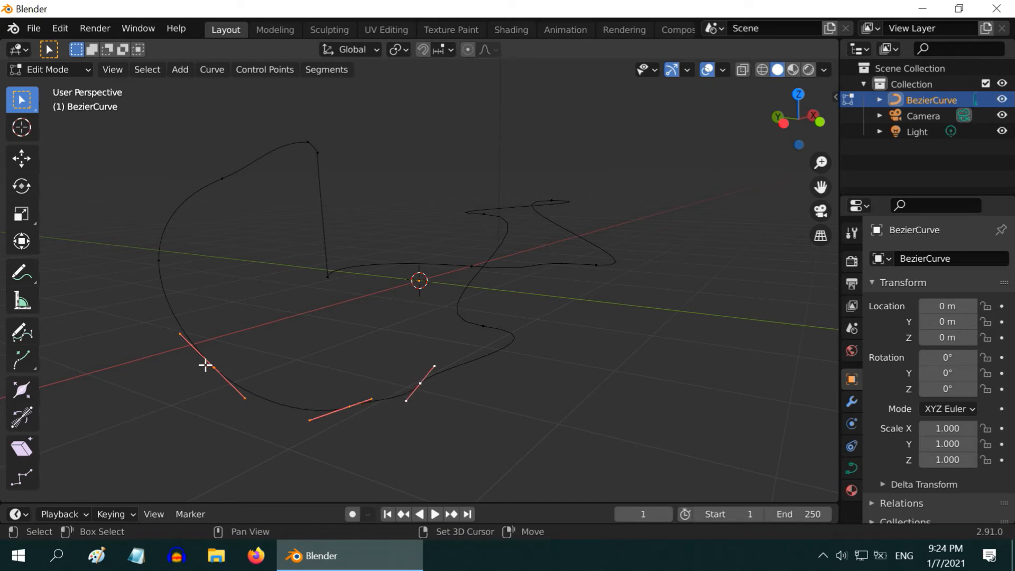
# - Delete the selected control points along the loop's lower part with Curve > Delete > Vertices
pyautogui.click(212, 69)
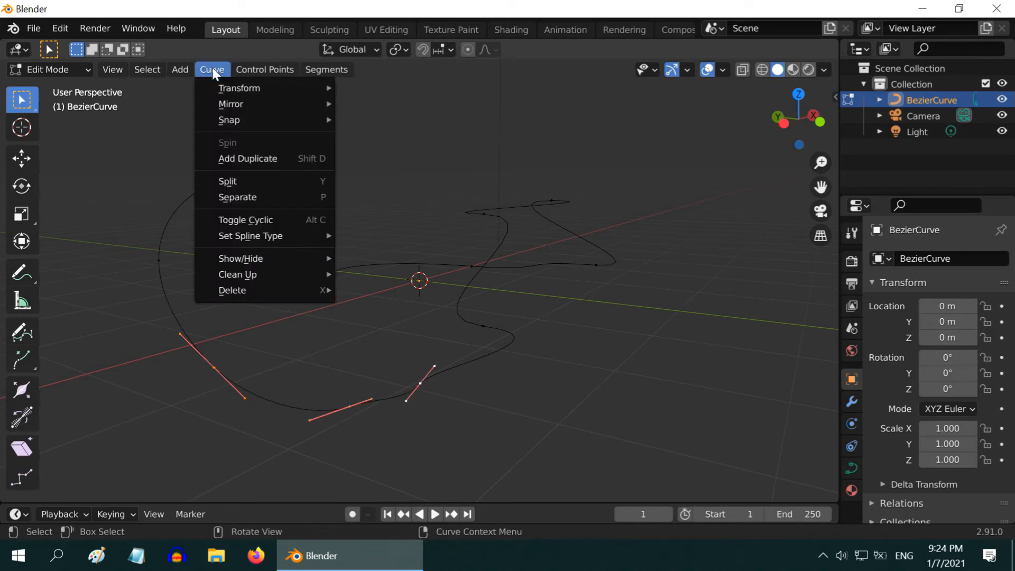
pyautogui.moveTo(232, 290)
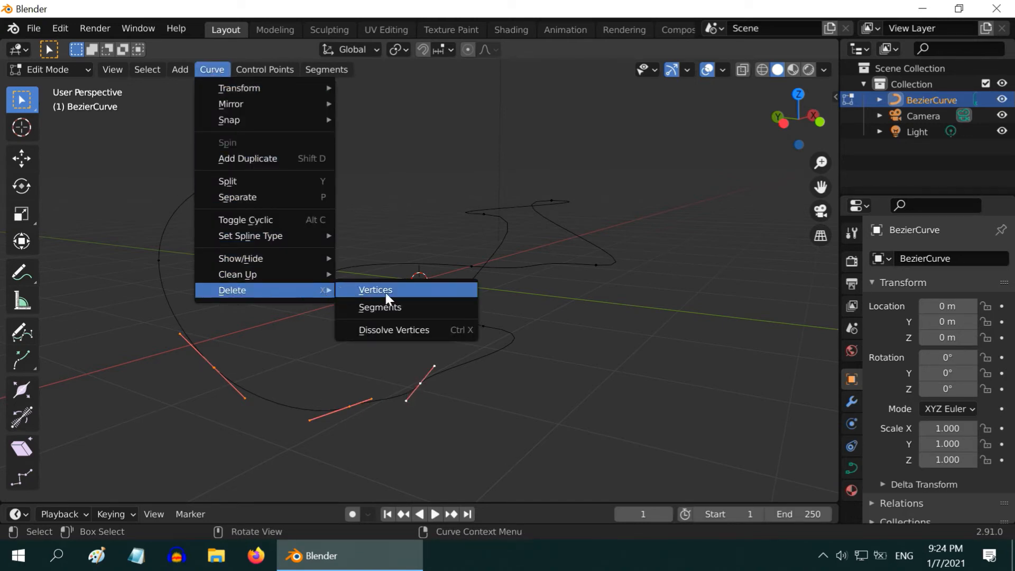
pyautogui.click(375, 289)
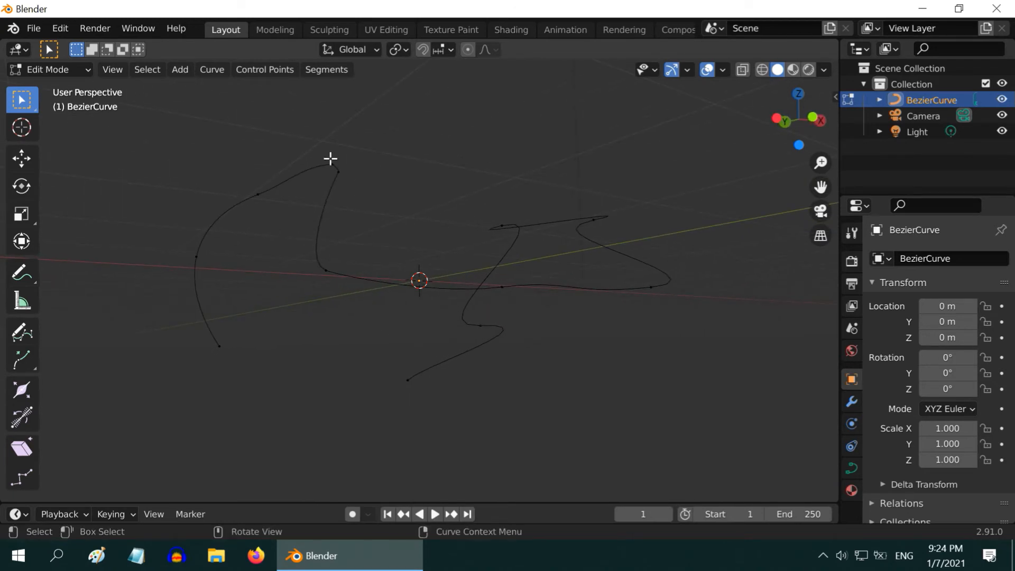
pyautogui.moveTo(408, 251)
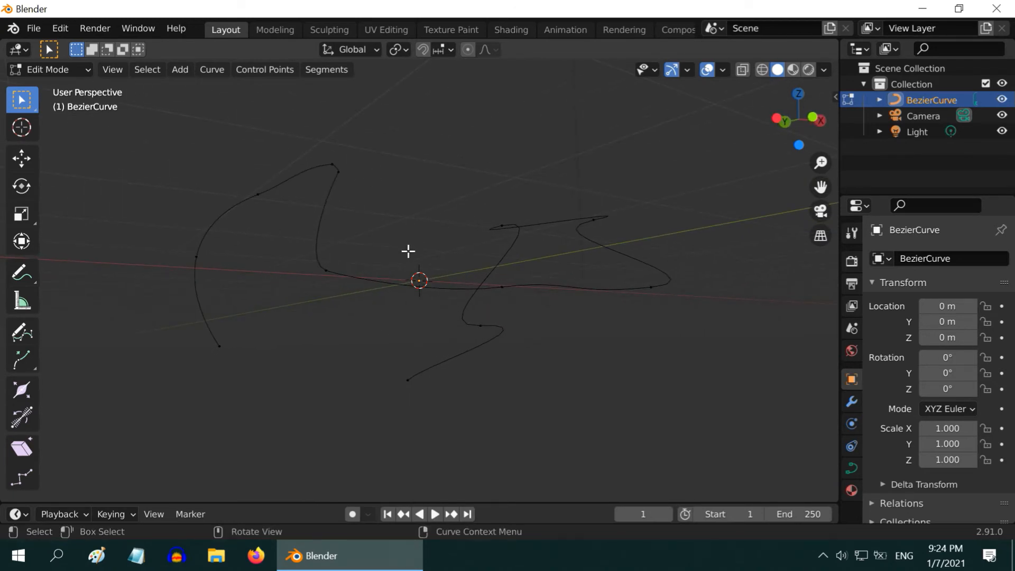
# - Select the left part's control points and Separate them into BezierCurve.001
pyautogui.click(217, 347)
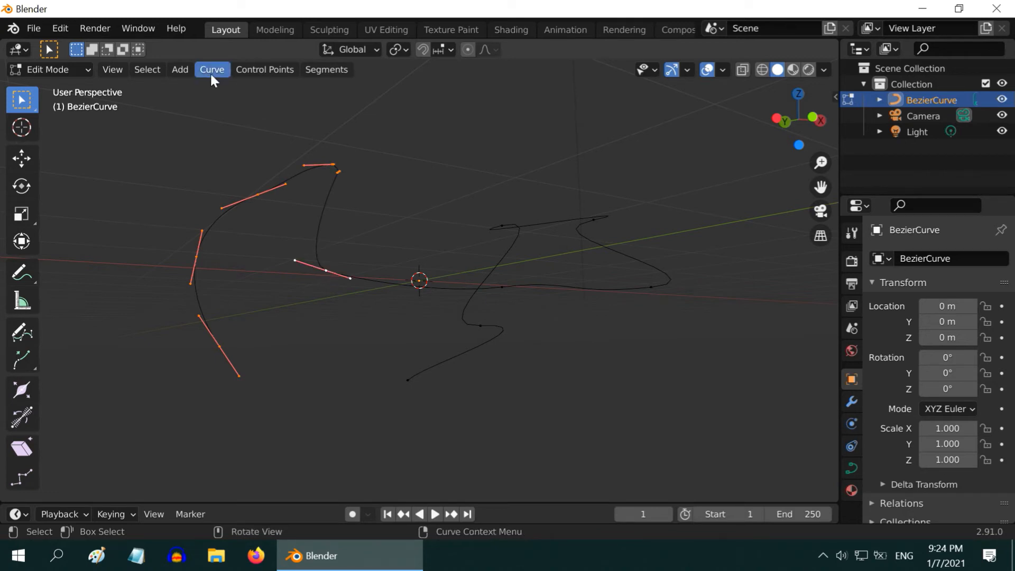
pyautogui.press('P')
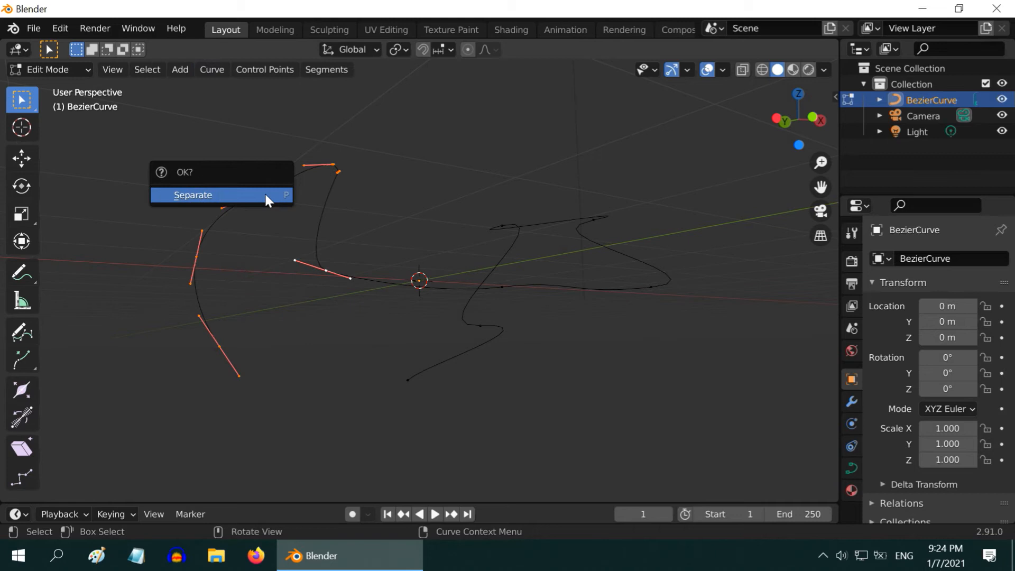
pyautogui.click(193, 195)
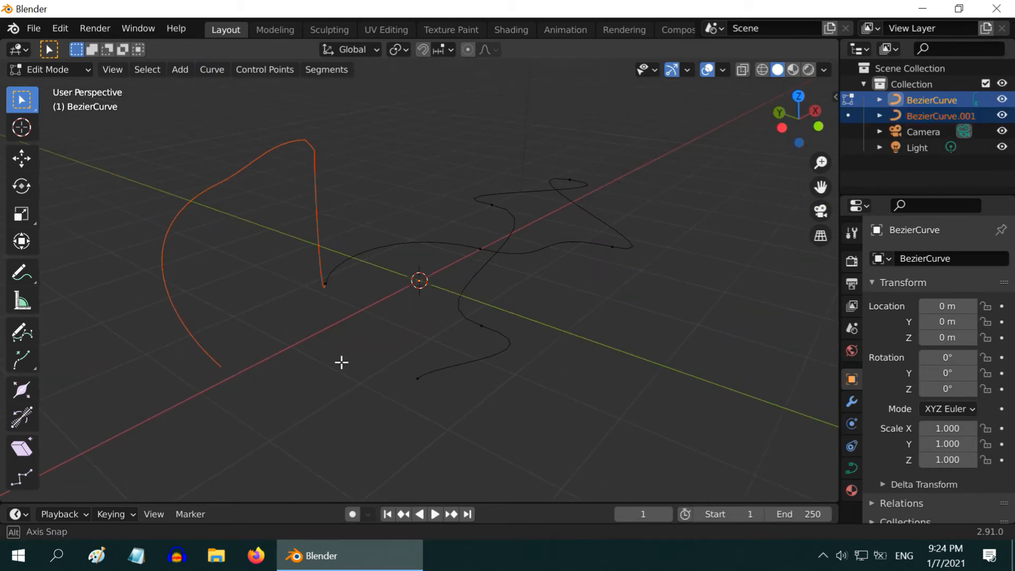
pyautogui.click(48, 69)
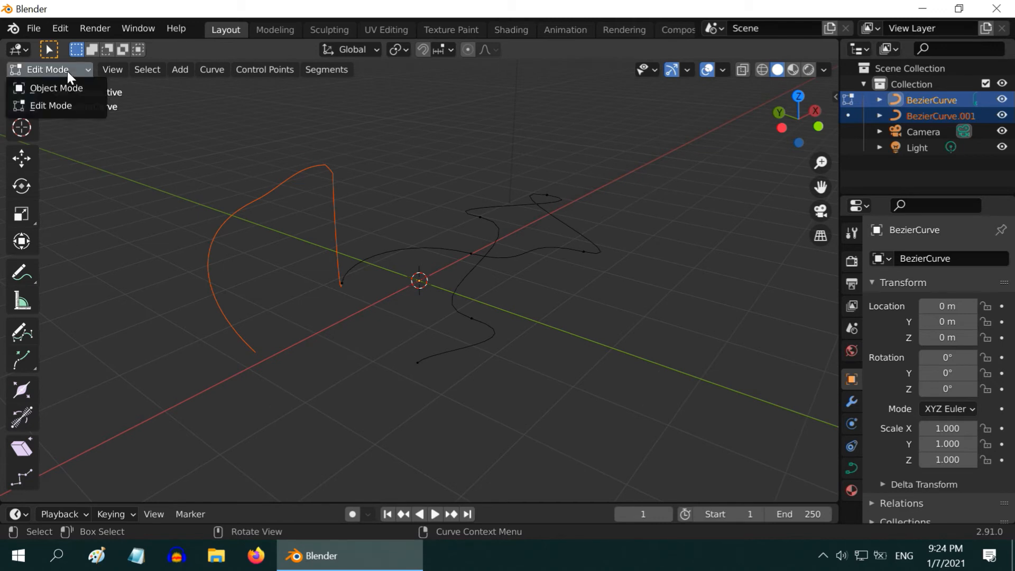
# - Switch to Object Mode, select the separated left curve, and orbit to confirm two objects
pyautogui.click(59, 89)
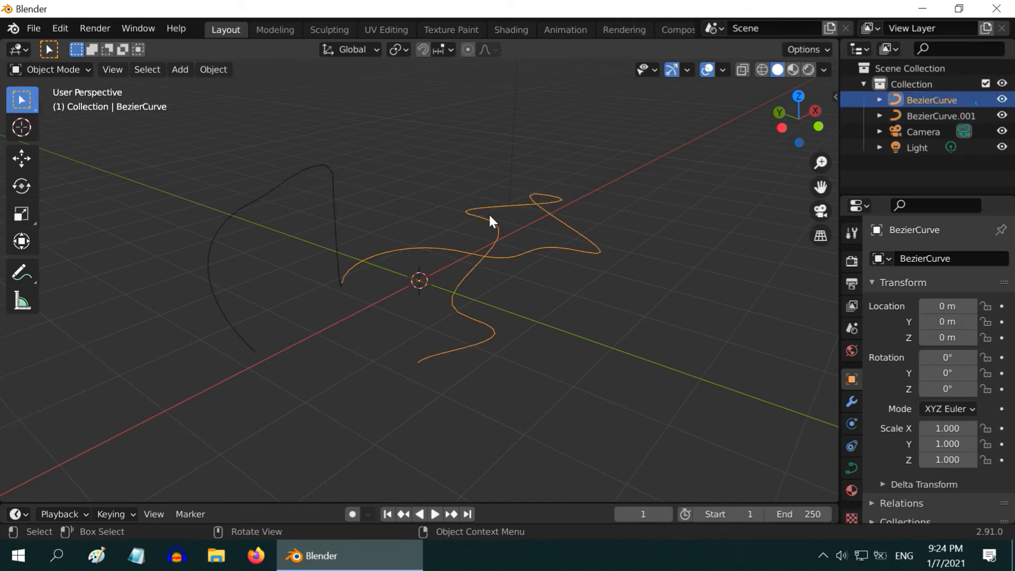
pyautogui.moveTo(465, 248)
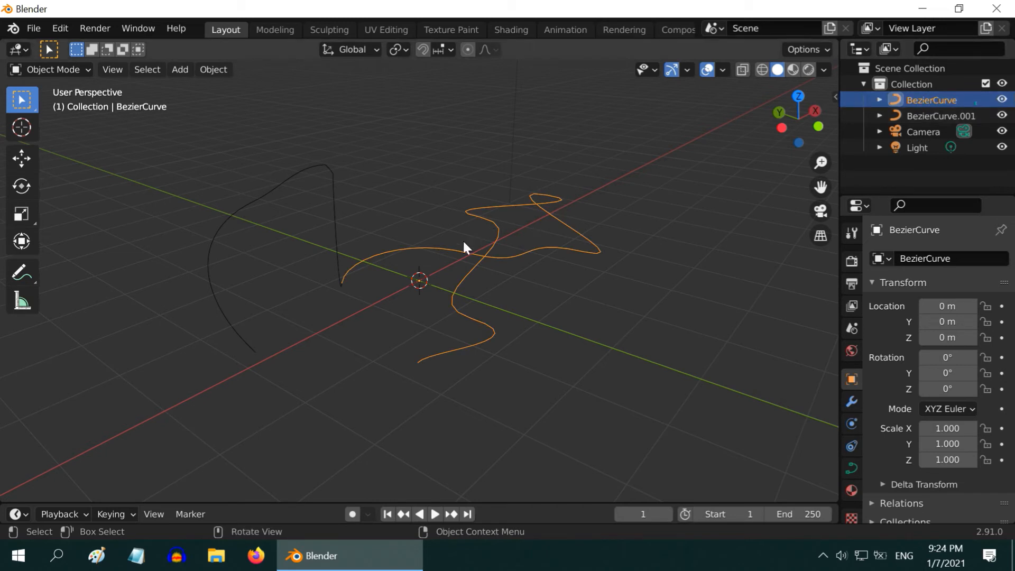
pyautogui.click(328, 178)
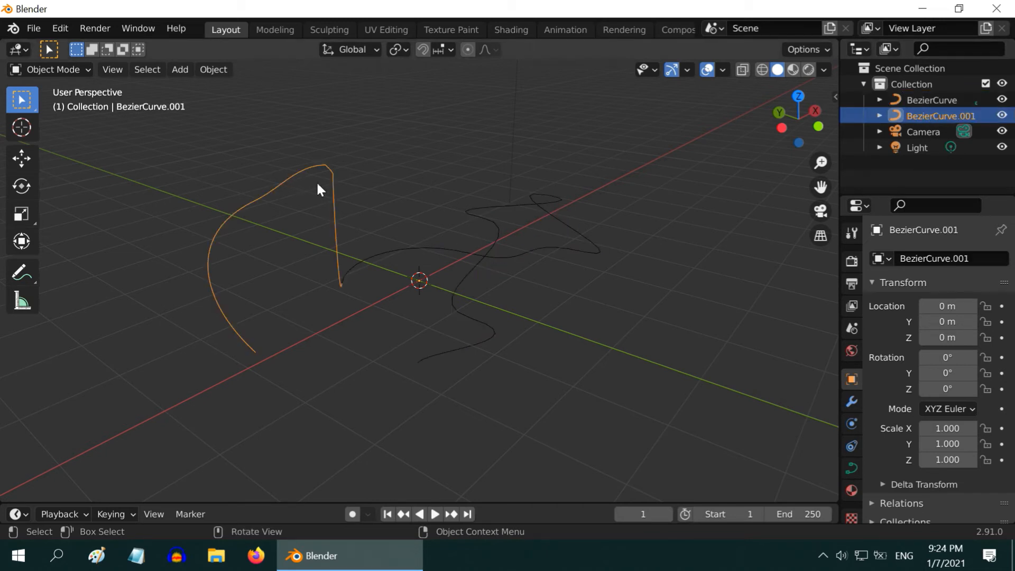
pyautogui.moveTo(566, 252)
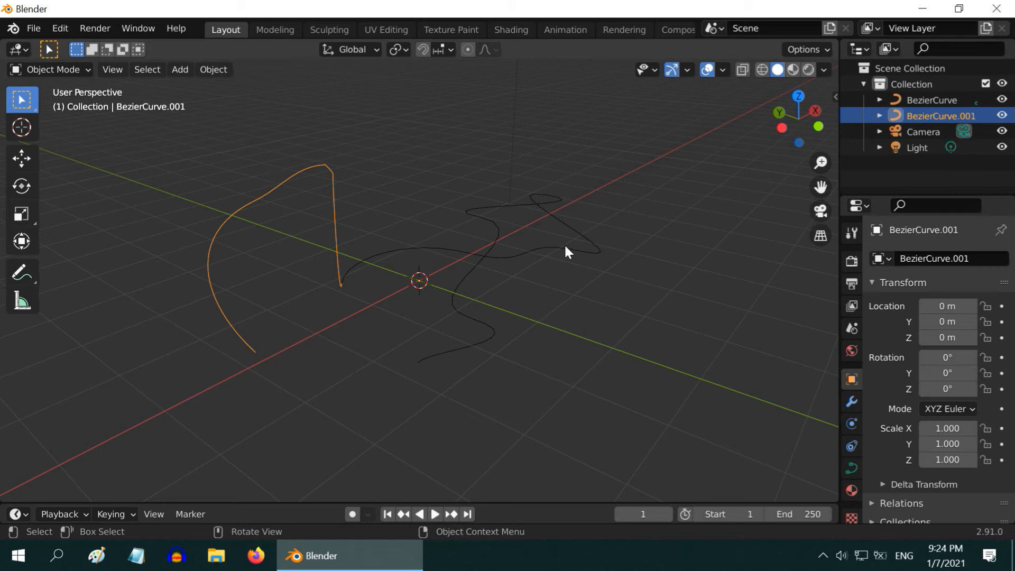
pyautogui.moveTo(566, 251); pyautogui.dragTo(532, 296)
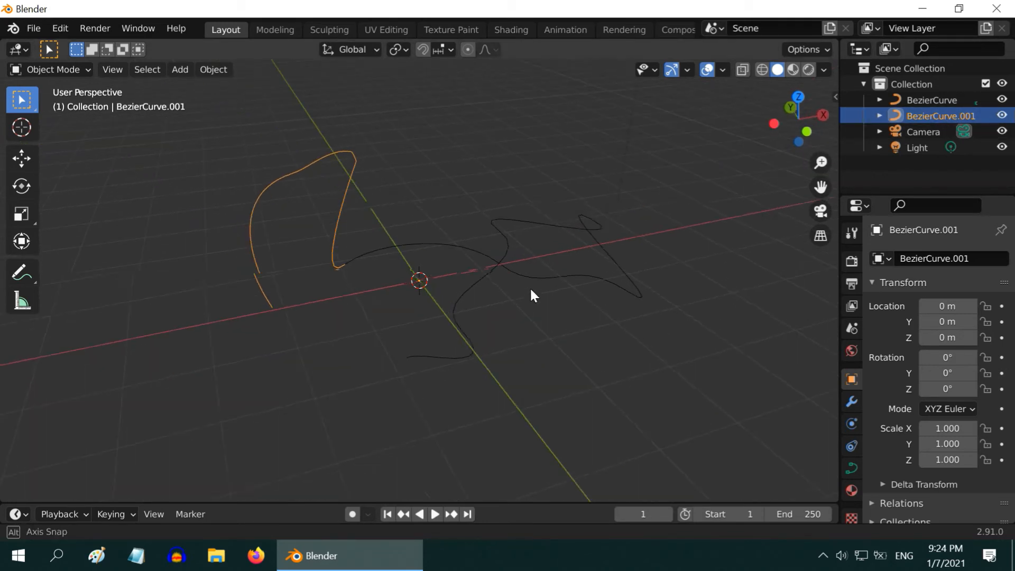
pyautogui.click(22, 158)
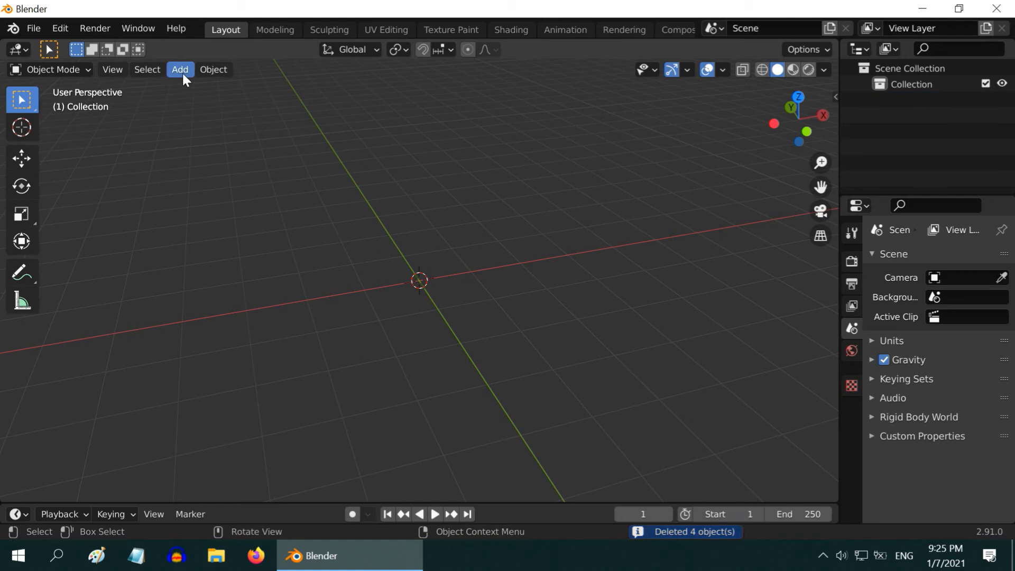
# - Add a NURBS path at the origin and switch it into Edit Mode
pyautogui.click(181, 70)
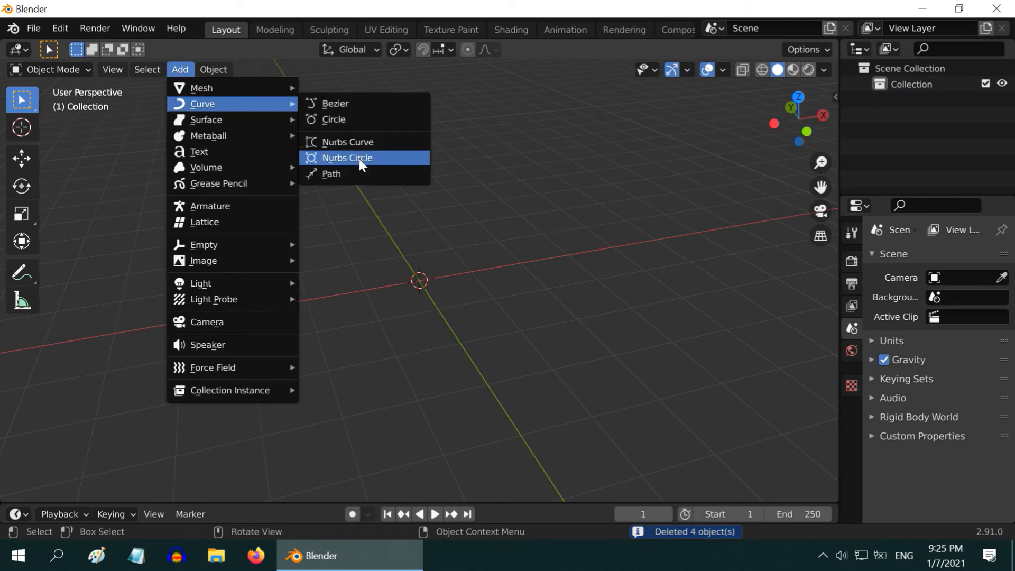
pyautogui.click(332, 173)
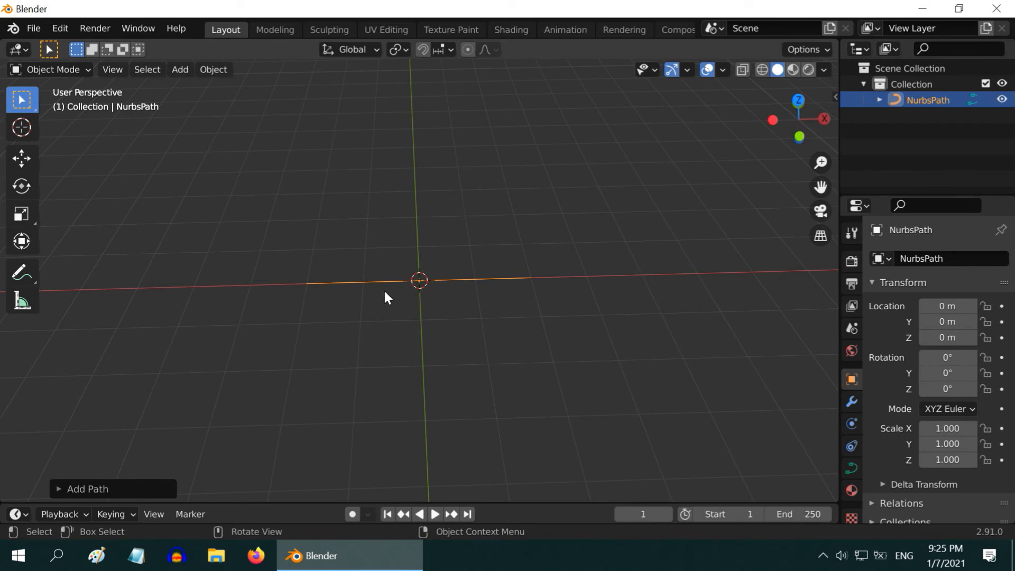
pyautogui.click(53, 69)
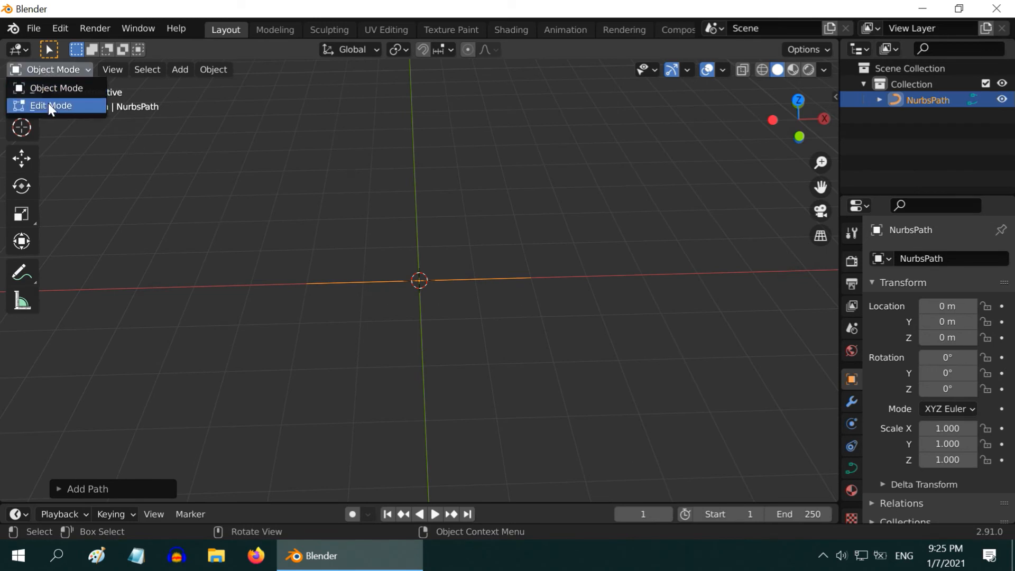
pyautogui.click(51, 105)
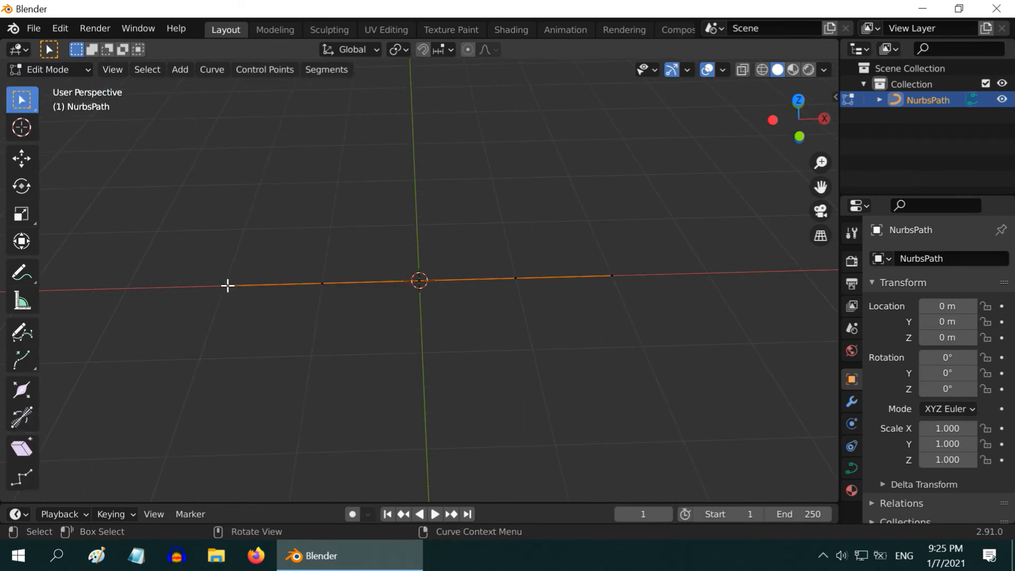
pyautogui.moveTo(513, 291)
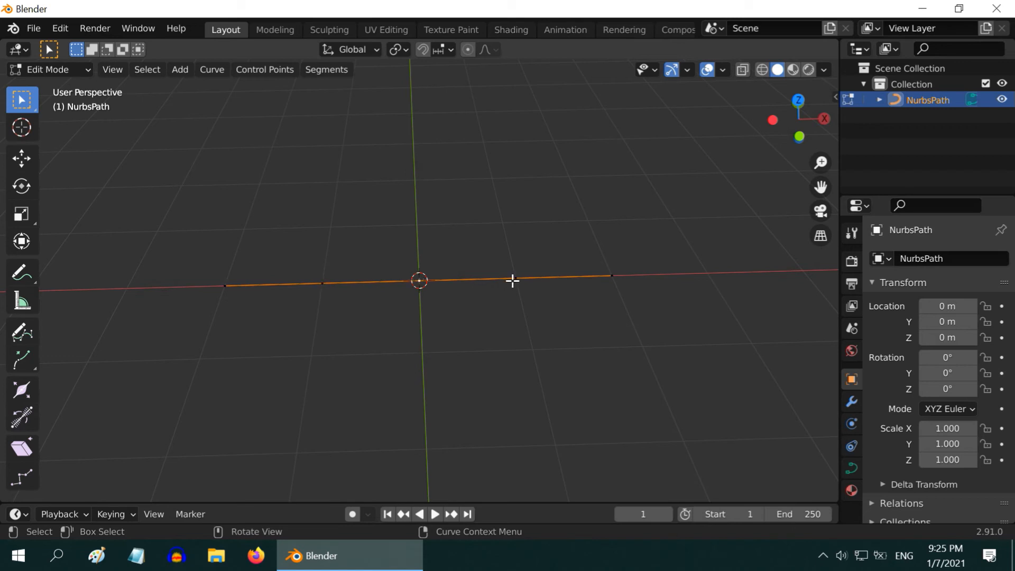
# - Move a path endpoint downward and extrude new control points into an oval loop
pyautogui.click(22, 158)
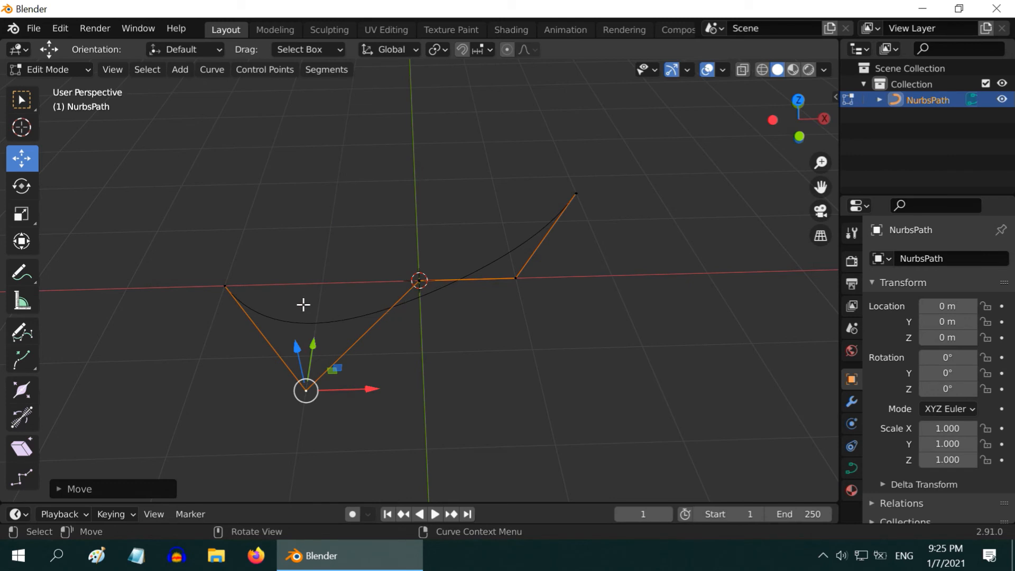
pyautogui.click(23, 100)
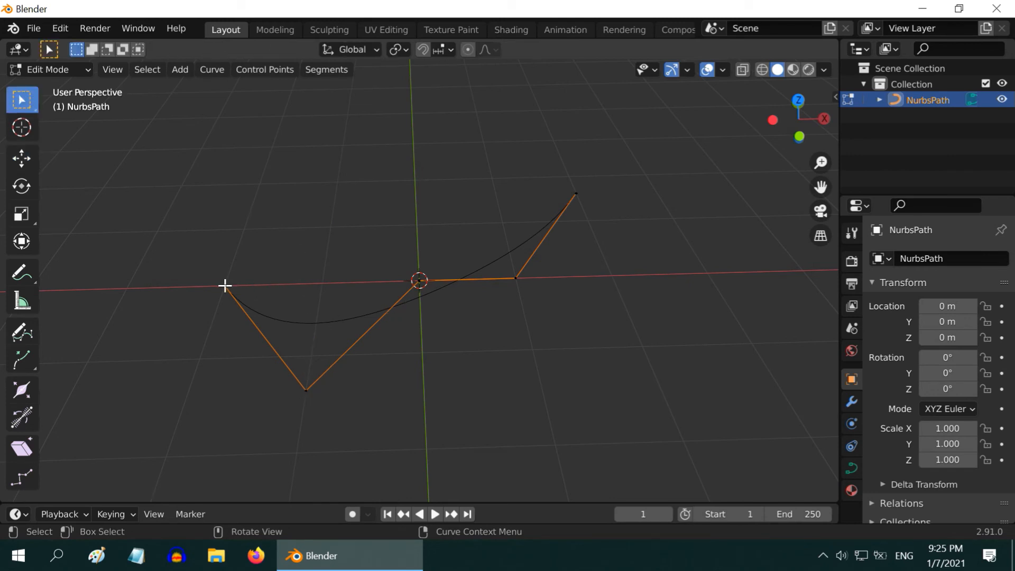
pyautogui.moveTo(225, 285); pyautogui.dragTo(226, 209)
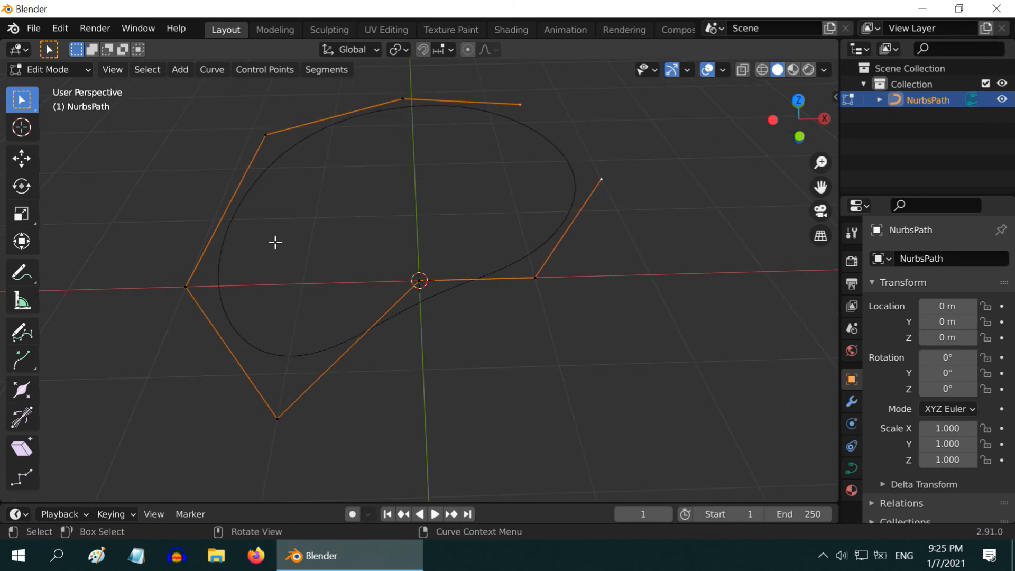
pyautogui.moveTo(552, 178)
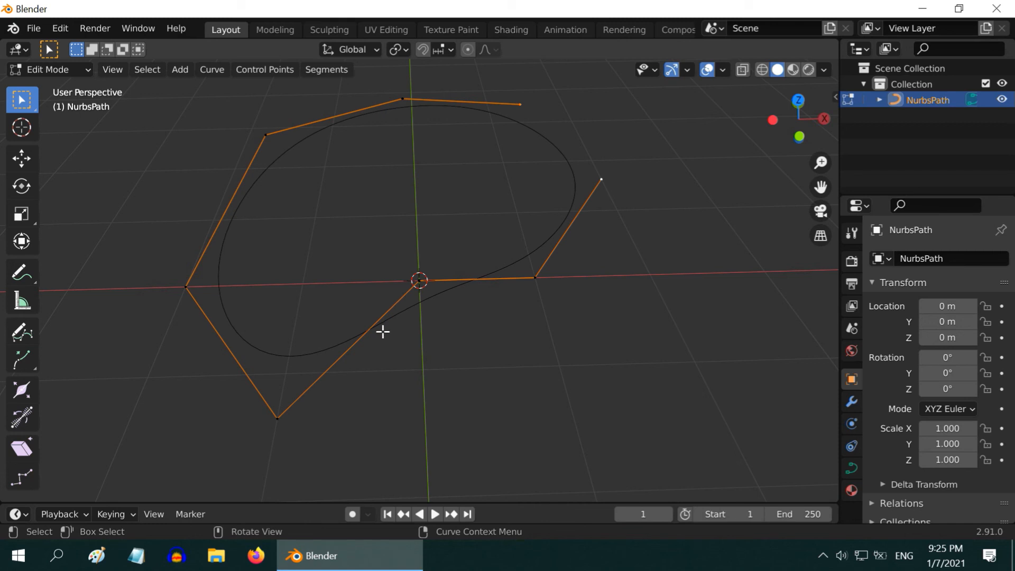
# - Enable curve Normals in Viewport Overlays and adjust the view of the loop
pyautogui.click(724, 69)
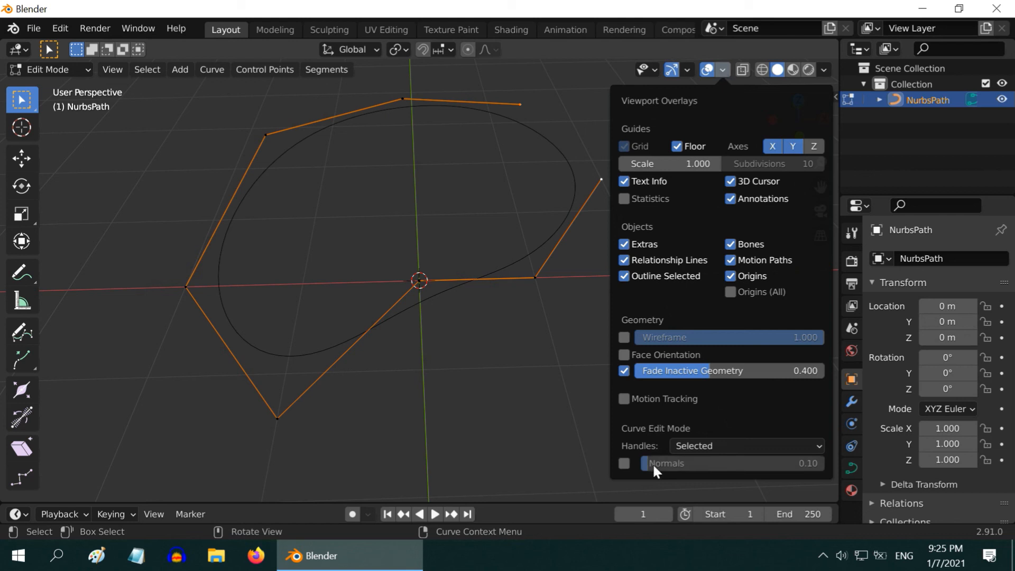
pyautogui.click(623, 463)
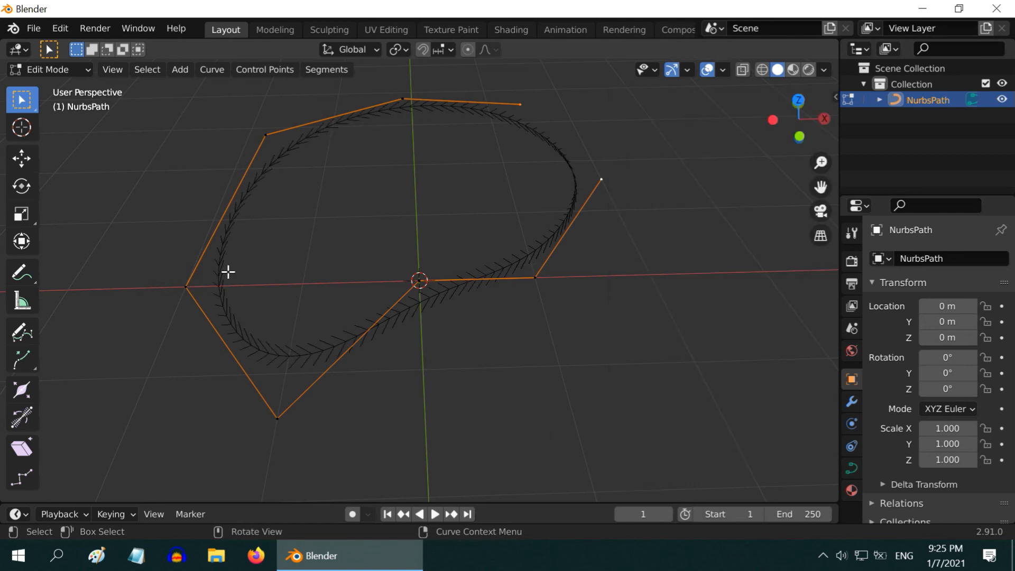
pyautogui.moveTo(338, 233)
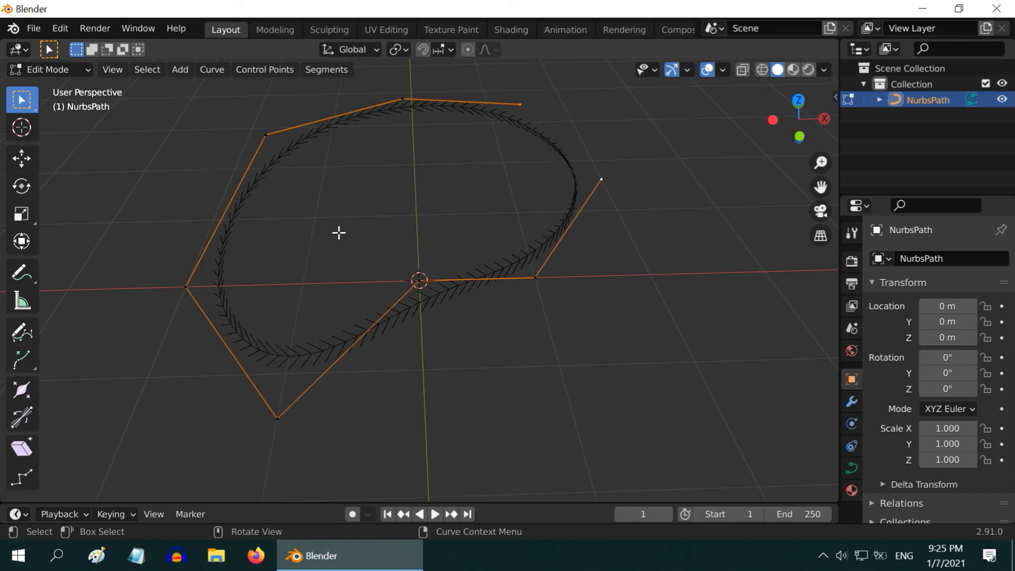
pyautogui.moveTo(339, 233); pyautogui.dragTo(449, 305)
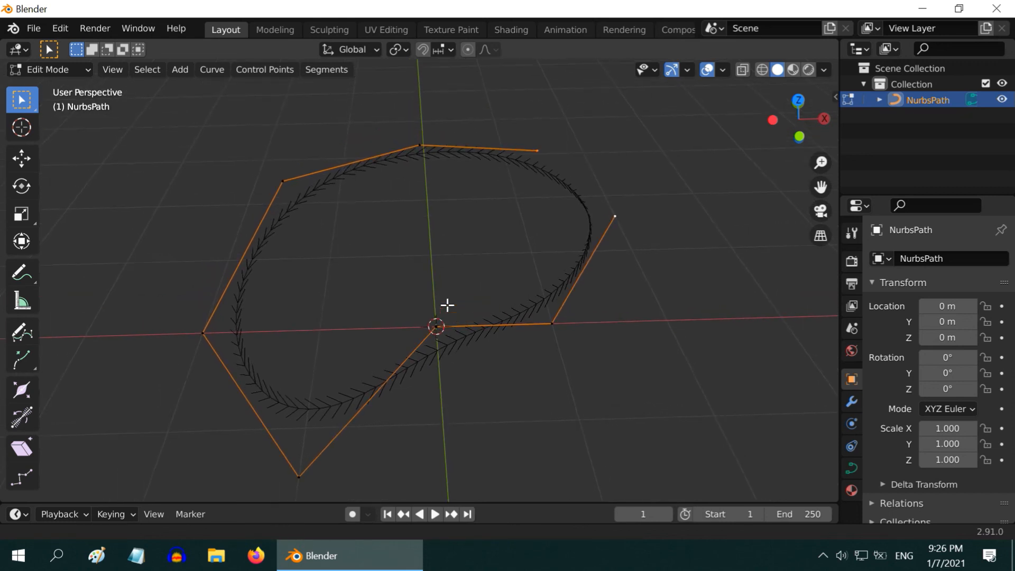
pyautogui.moveTo(384, 236)
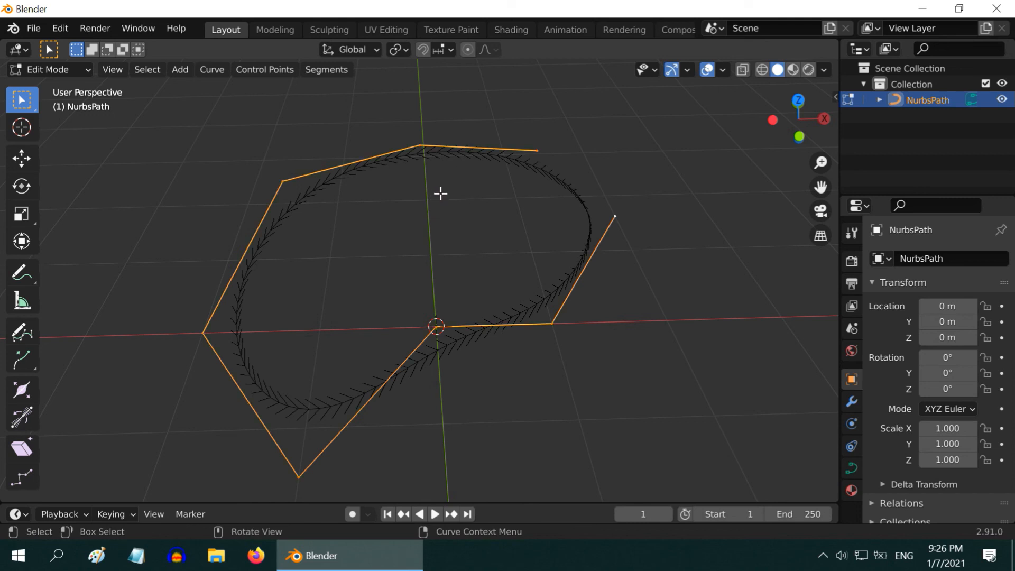
# - Apply Segments > Switch Direction to flip the path's normals
pyautogui.click(326, 70)
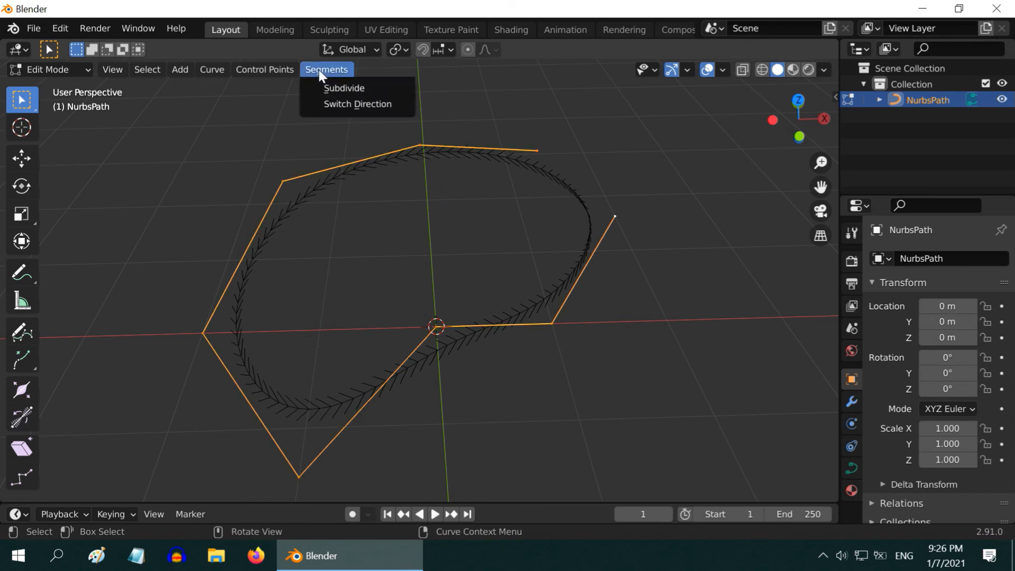
pyautogui.click(358, 103)
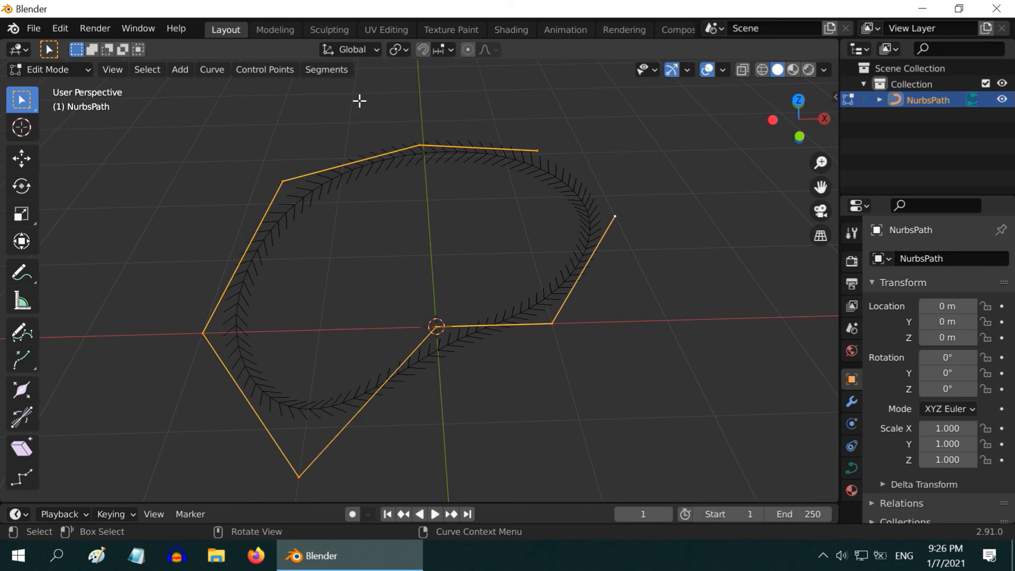
pyautogui.moveTo(382, 200)
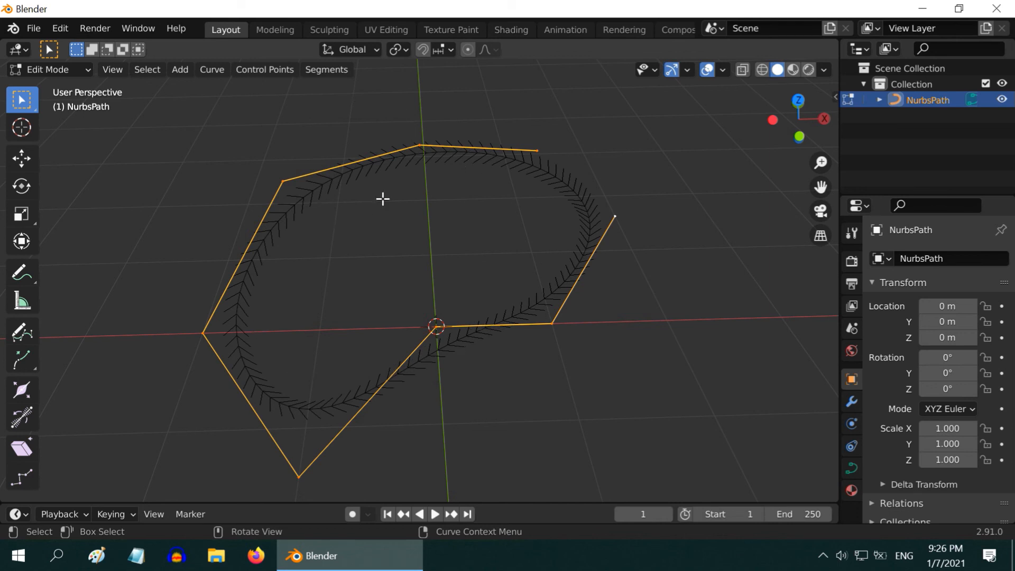
pyautogui.moveTo(279, 327)
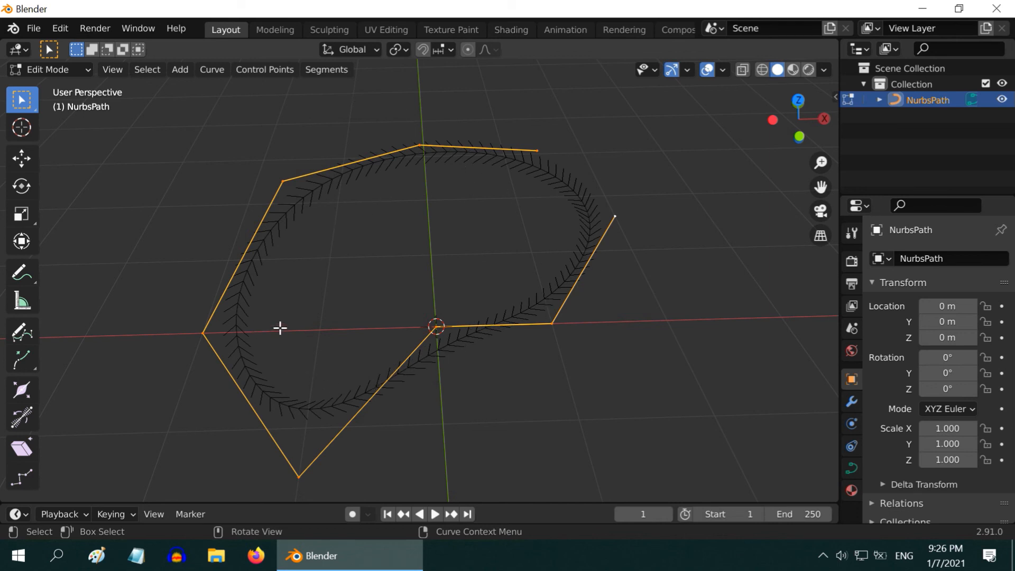